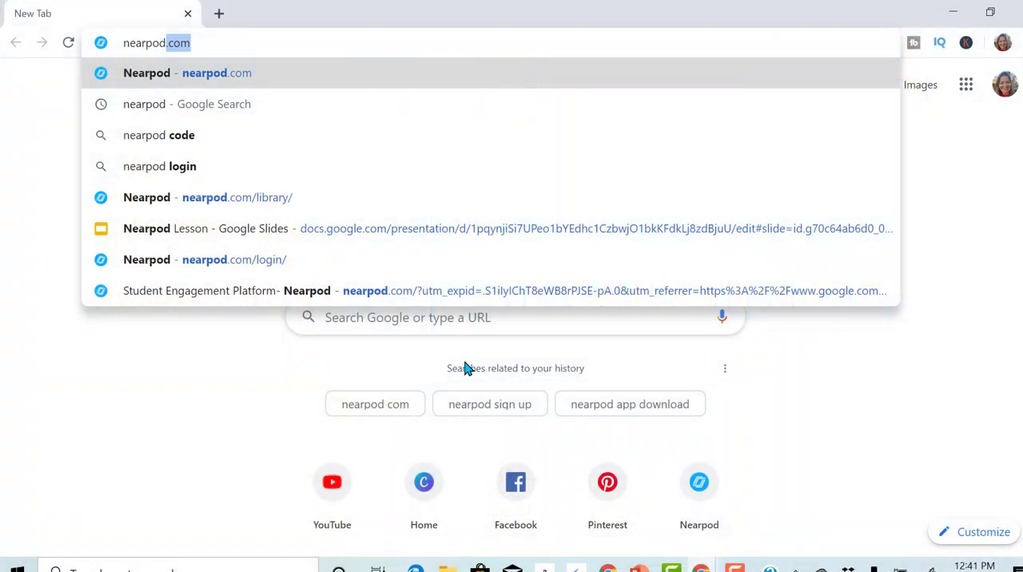
Go to nearpod.com and land on the My Library page of saved lessons.
left_click(236, 198)
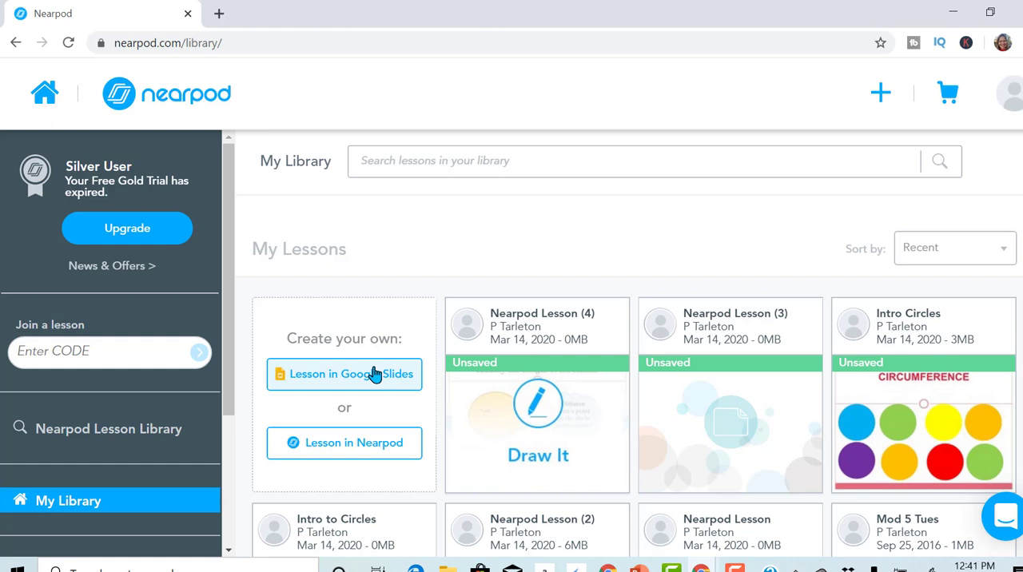
mouse_move(358, 448)
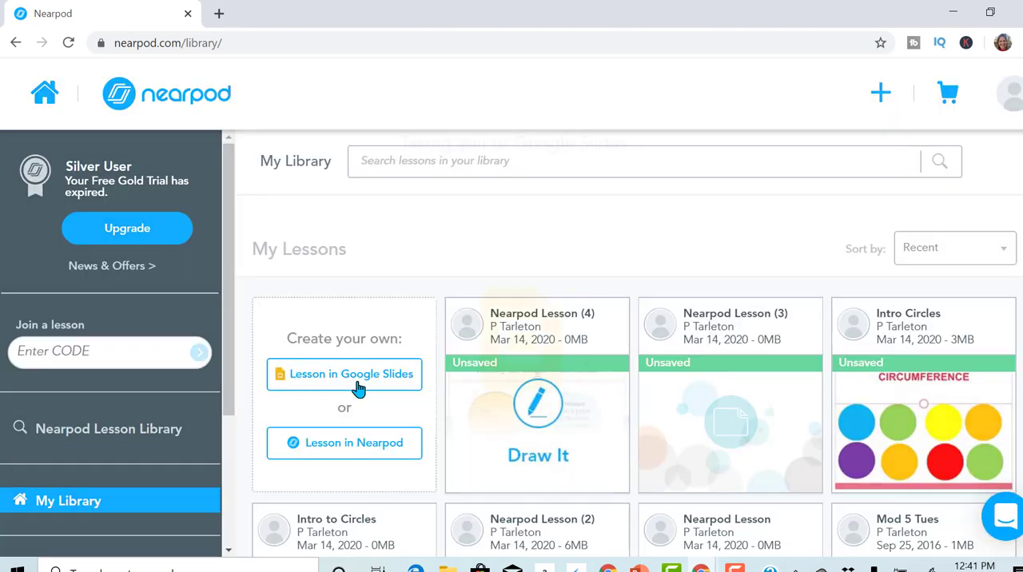
Start a Lesson in Google Slides and launch the Nearpod add-on from the Add-ons menu.
left_click(344, 374)
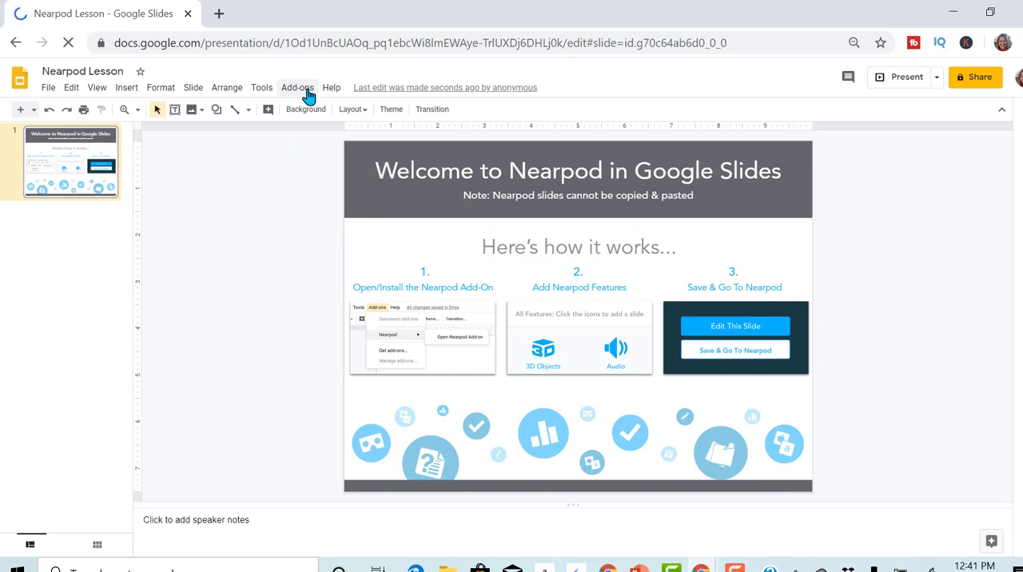
left_click(297, 87)
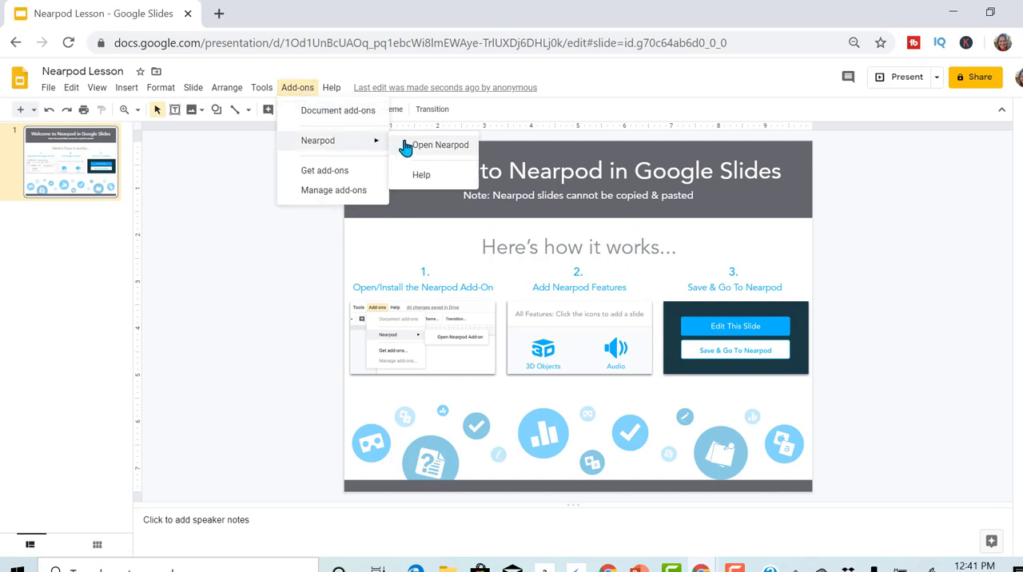
left_click(432, 150)
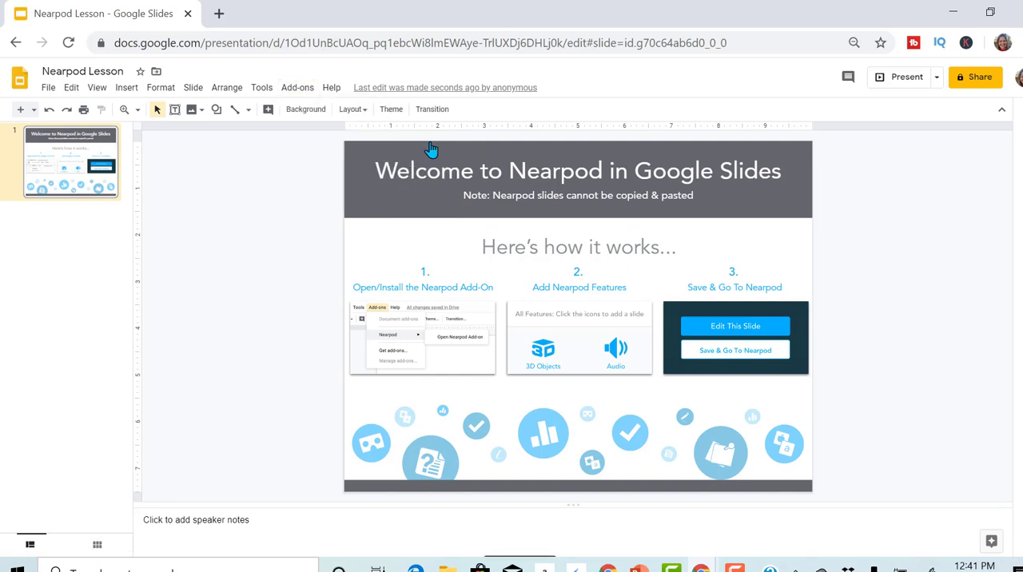
Browse the Nearpod sidebar's feature list (Audio, Collaborate, Field Trip, Poll) by scrolling through it.
left_click(297, 87)
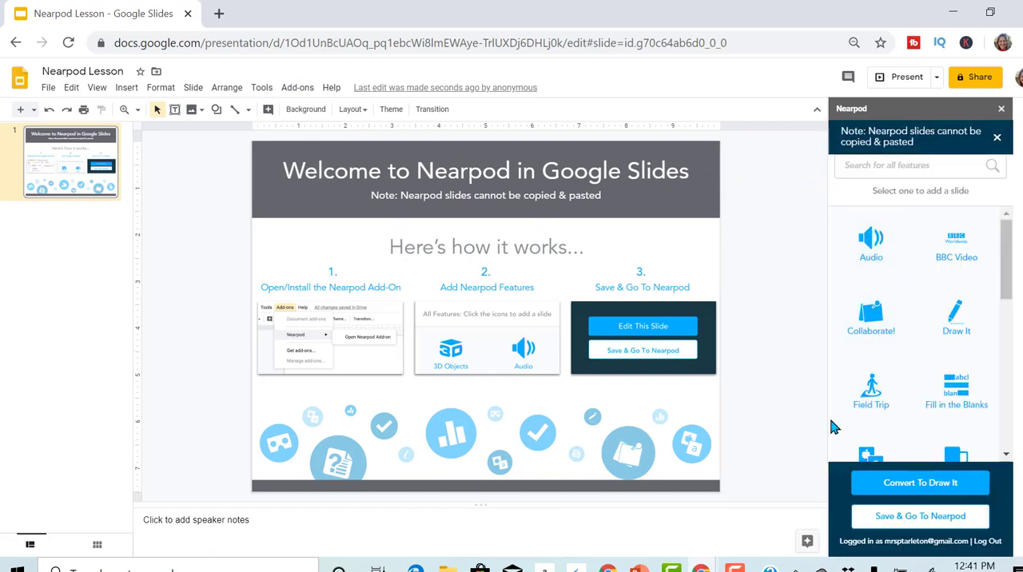
mouse_move(846, 240)
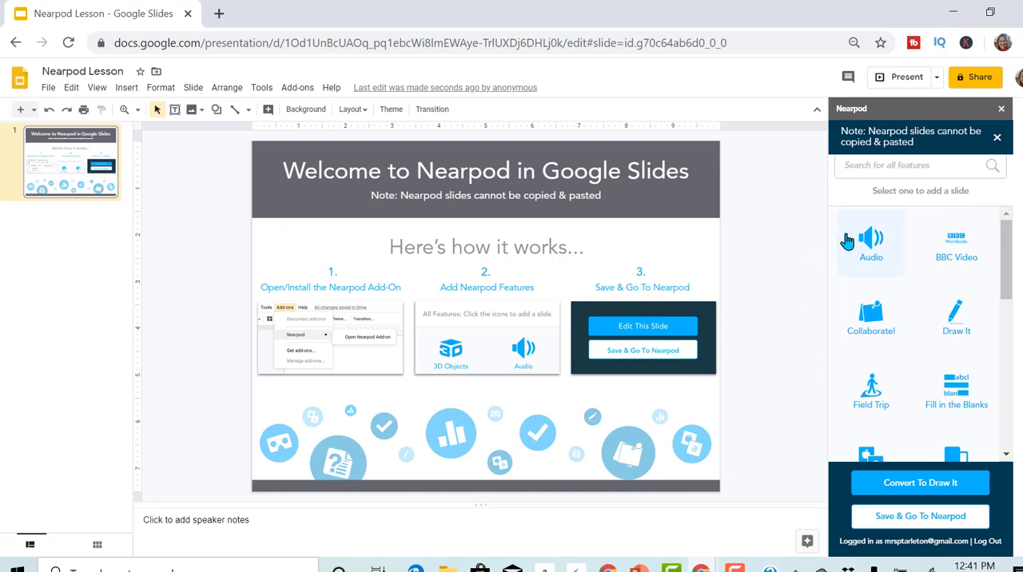
mouse_move(871, 316)
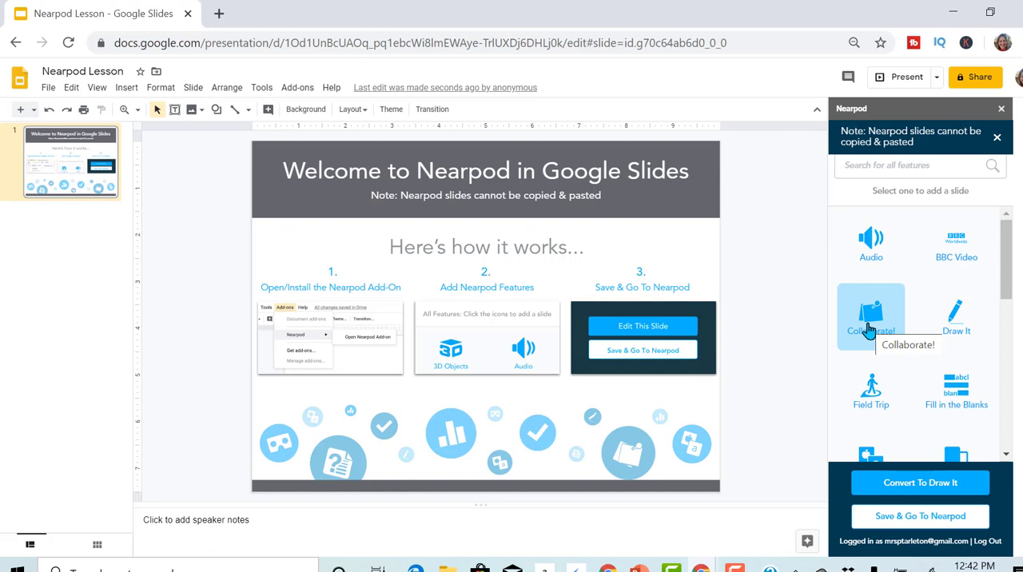
mouse_move(870, 390)
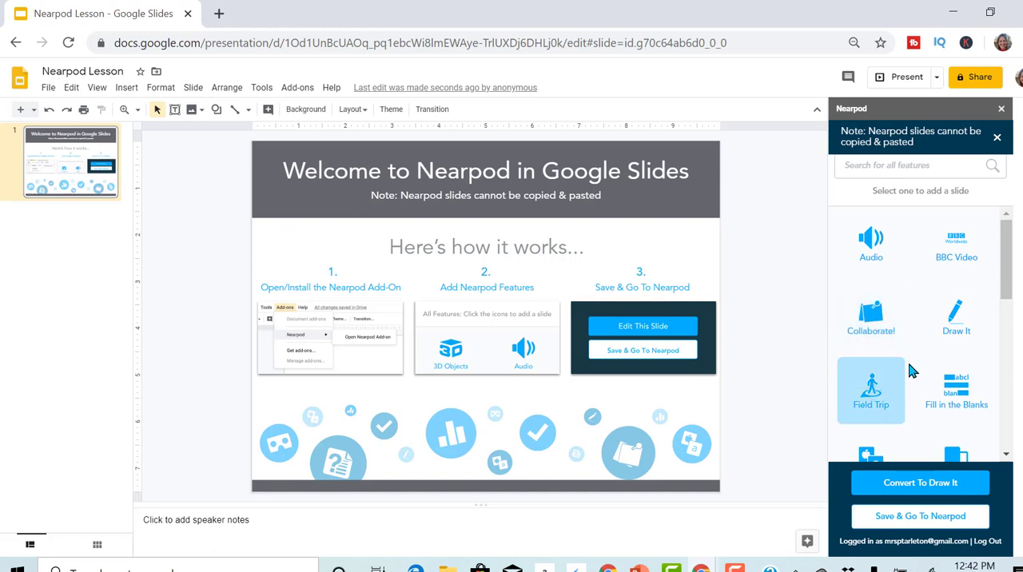
mouse_move(1012, 268)
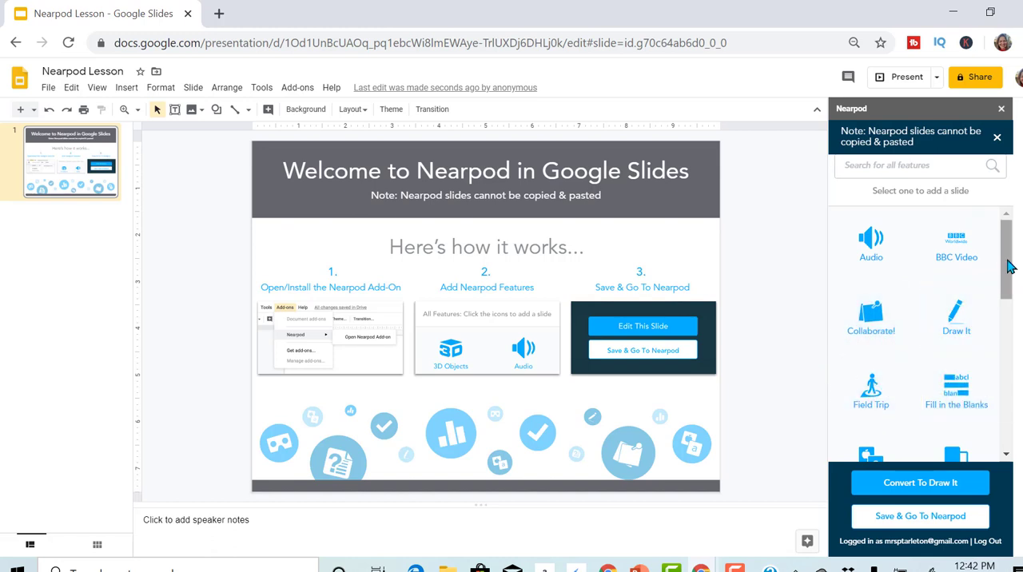
scroll("down", 3)
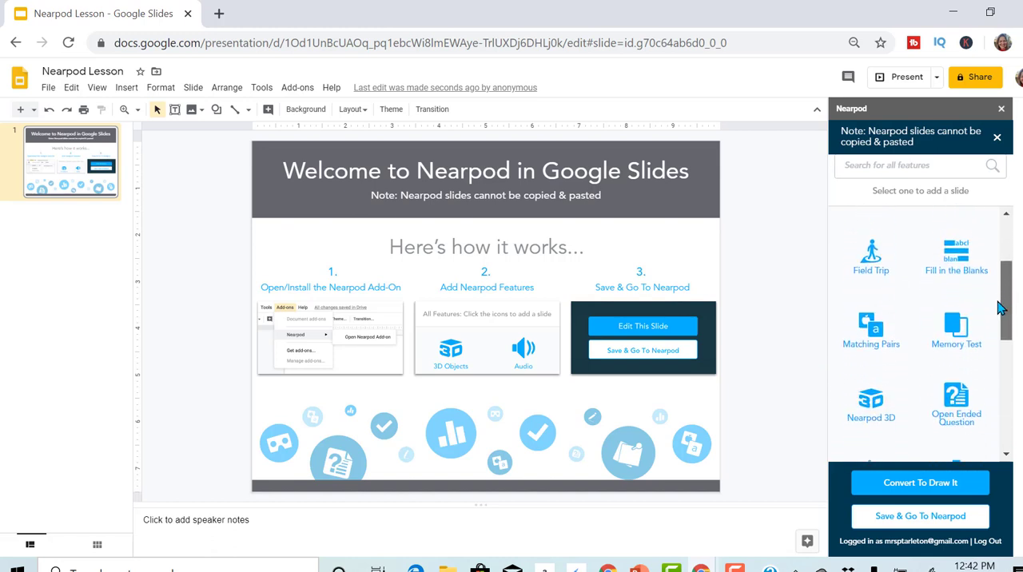
scroll("down", 3)
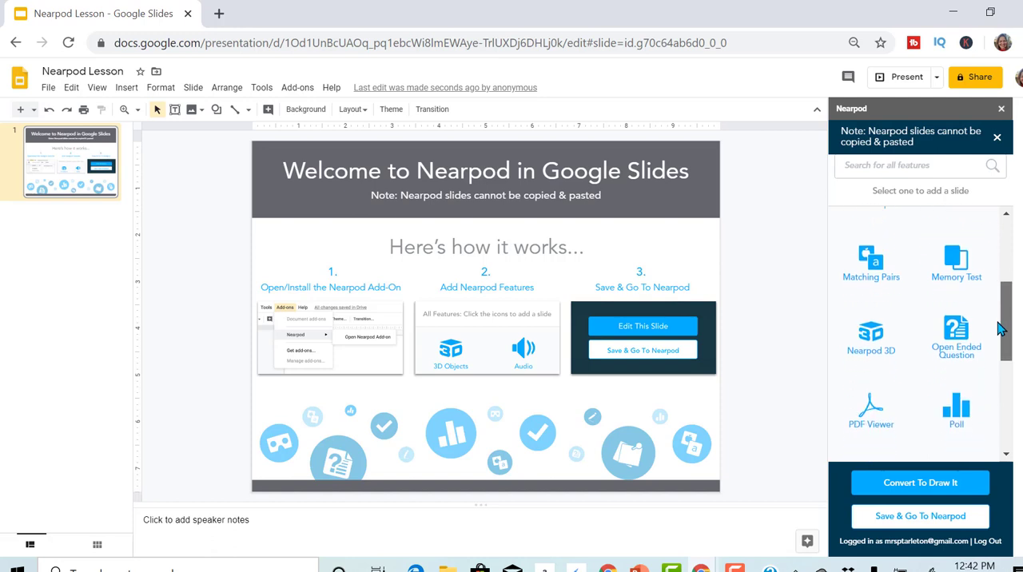
scroll("down", 3)
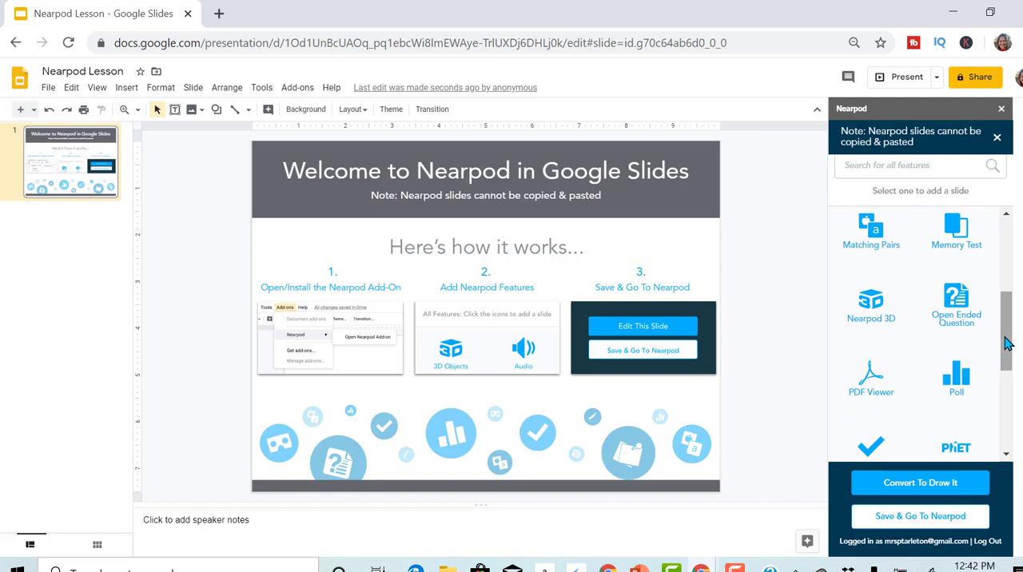
mouse_move(956, 377)
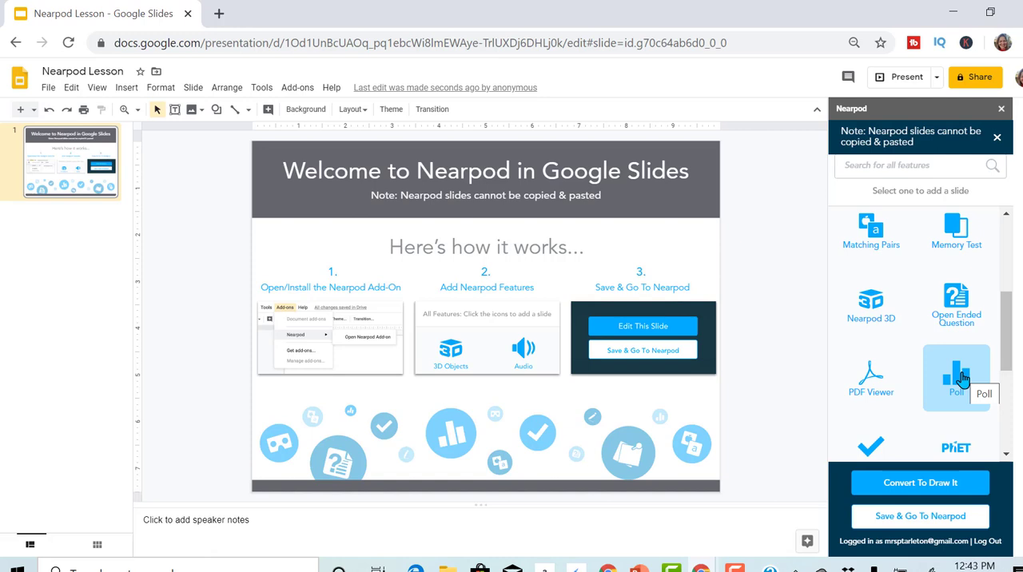
mouse_move(245, 150)
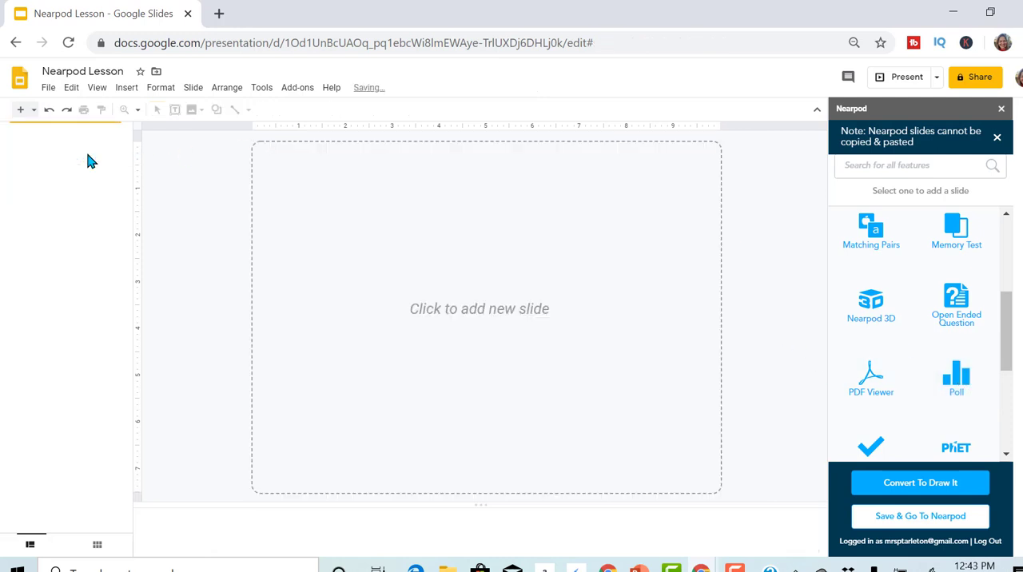
Import all 18 circumference slides from the existing Nearpod Lesson presentation into the deck.
left_click(48, 87)
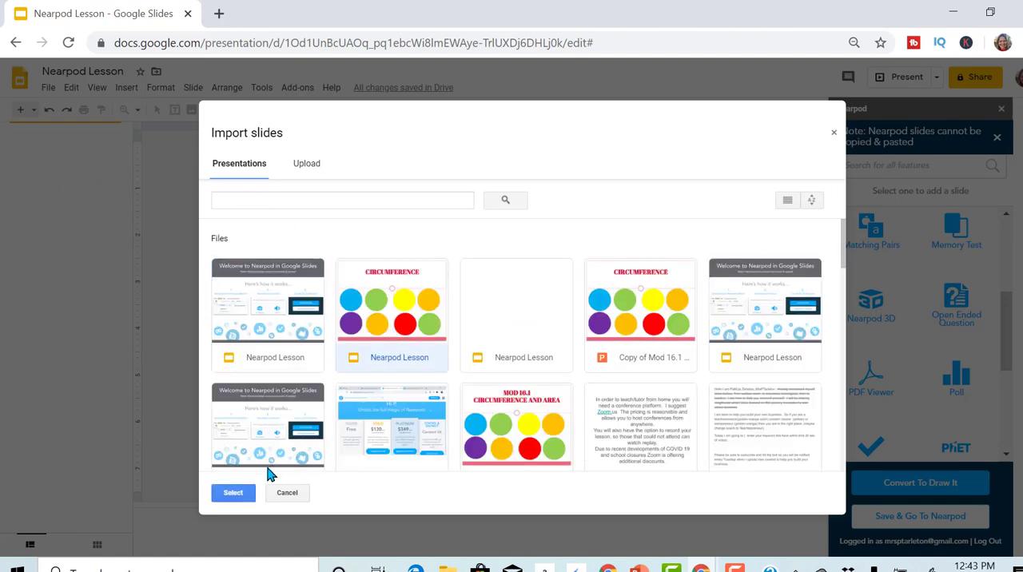
left_click(233, 492)
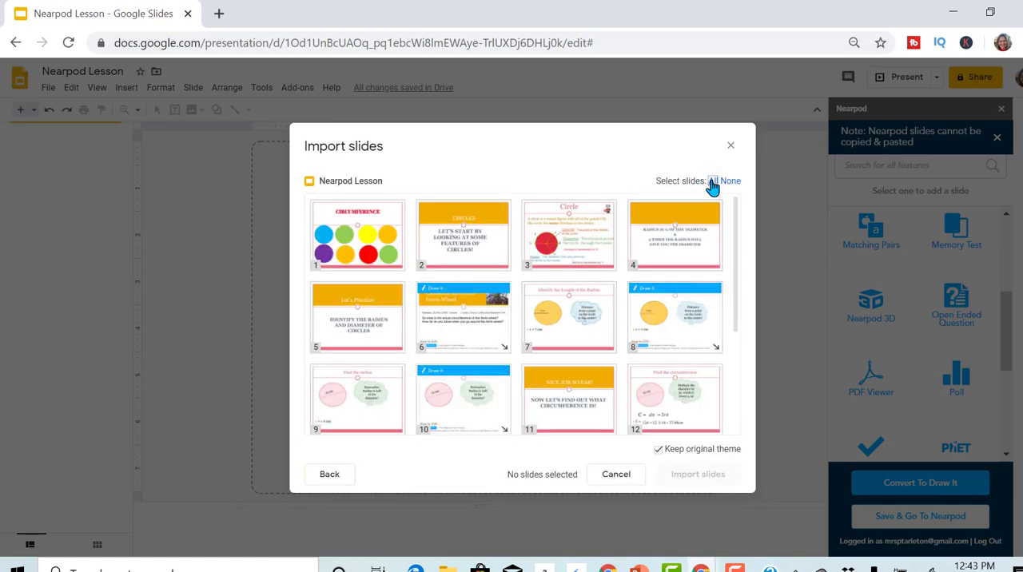
left_click(712, 181)
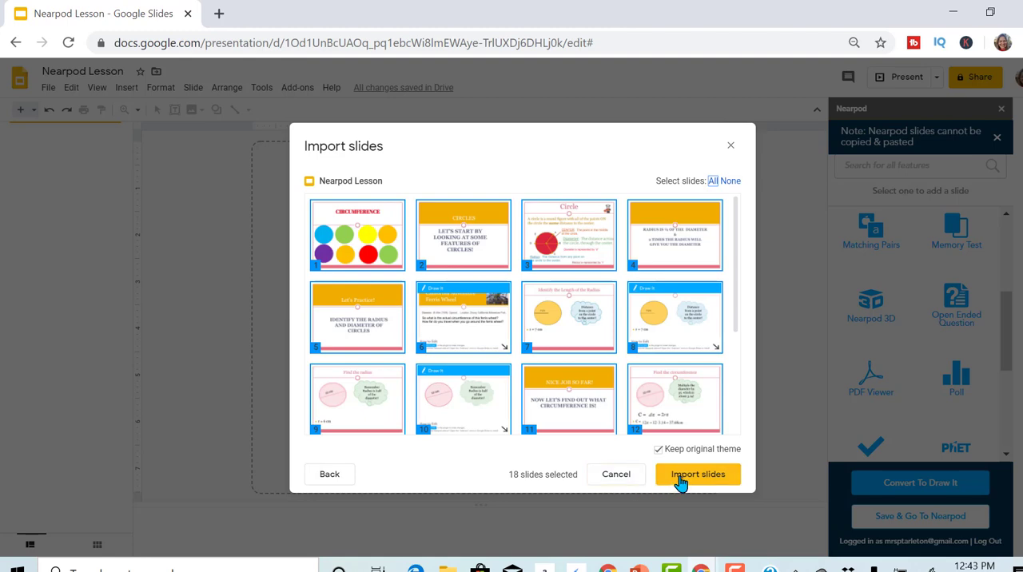
left_click(697, 475)
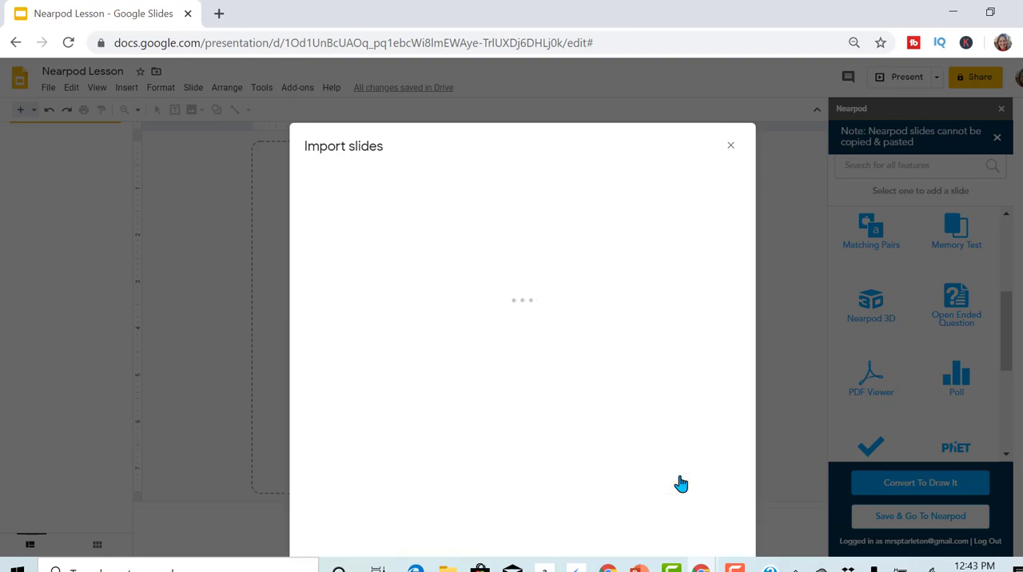
left_click(729, 145)
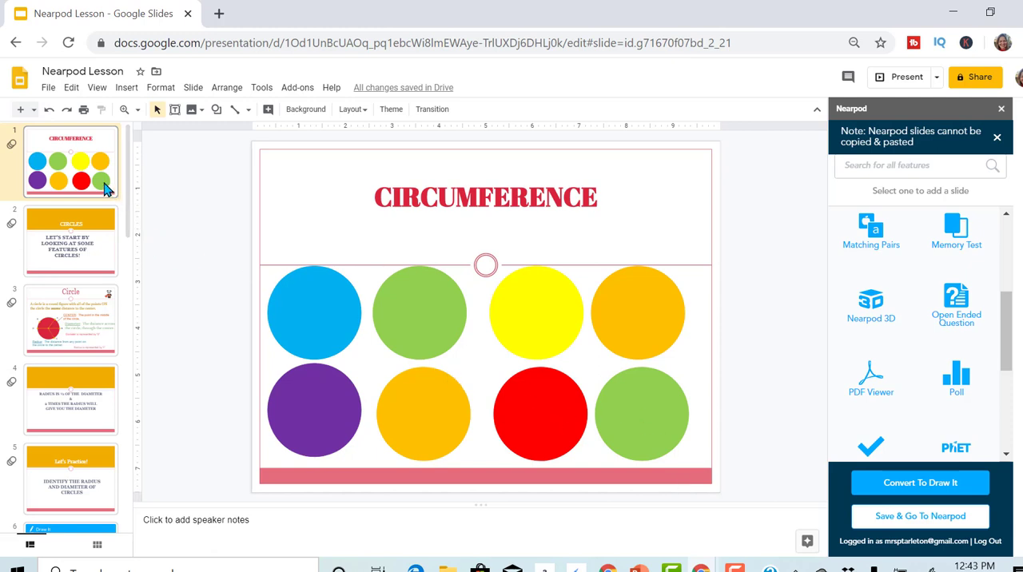
Review slides 2 through 6, ending on the Identify the Length of the Radius slide.
left_click(70, 240)
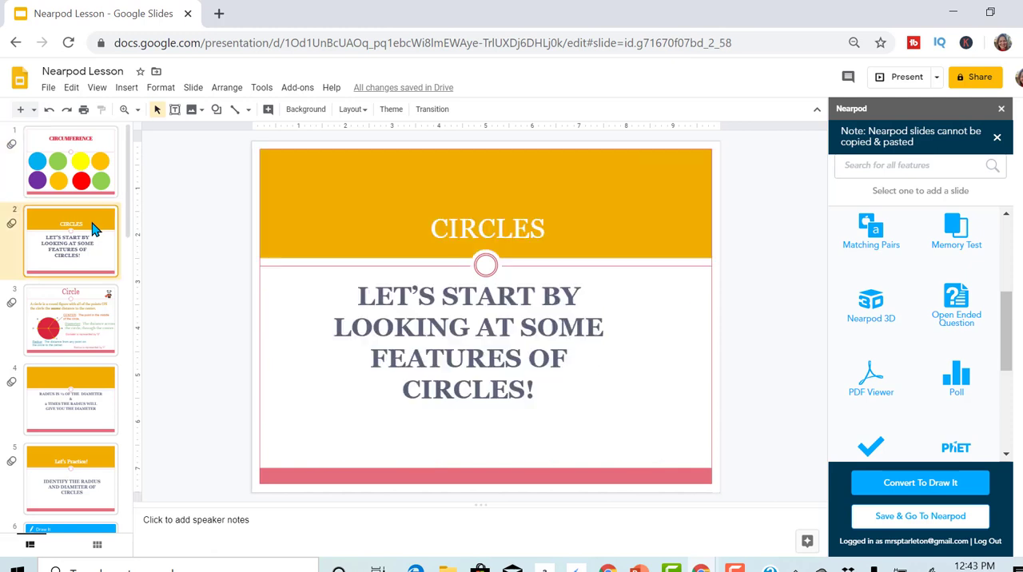
mouse_move(86, 294)
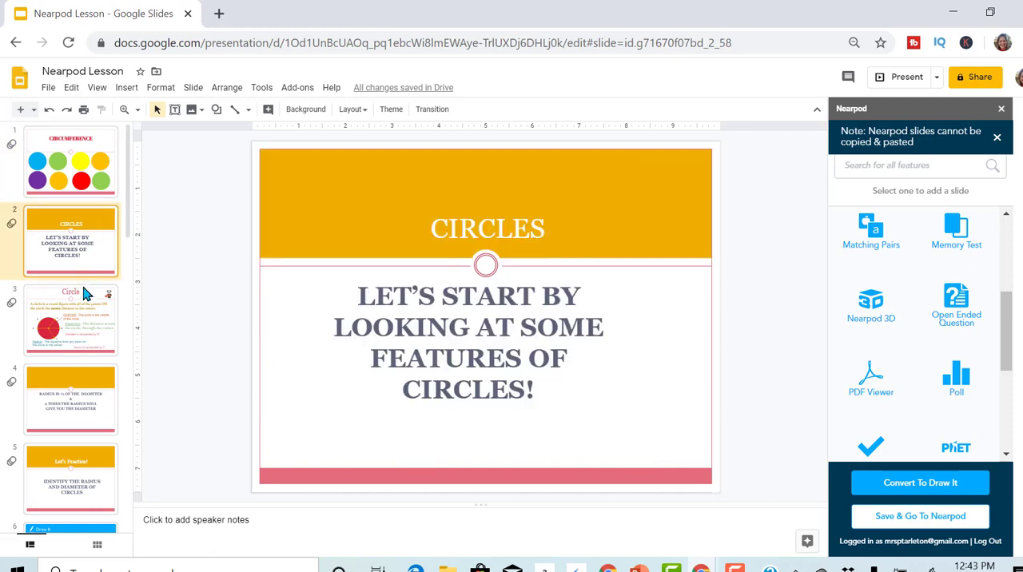
left_click(70, 320)
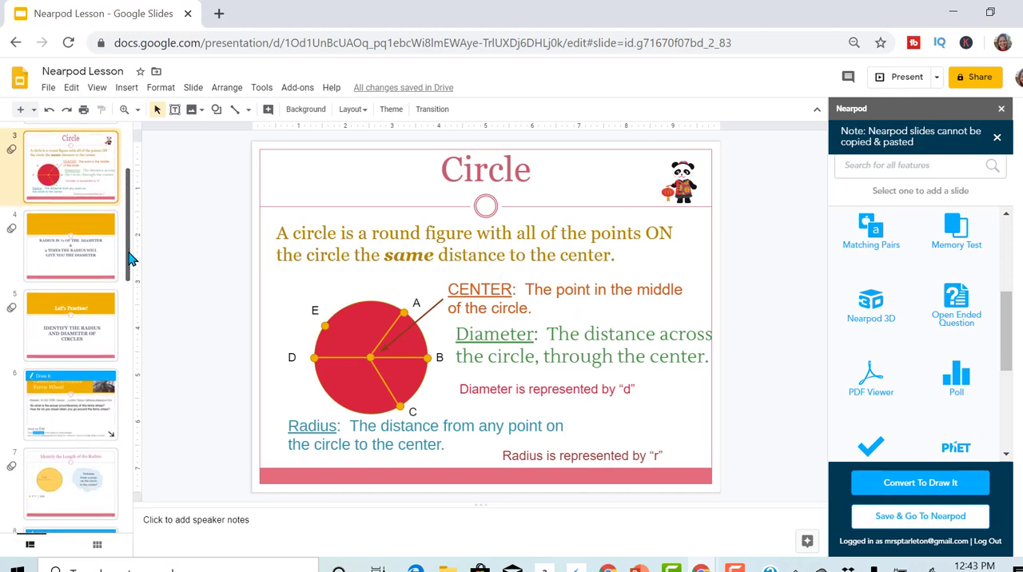
left_click(70, 244)
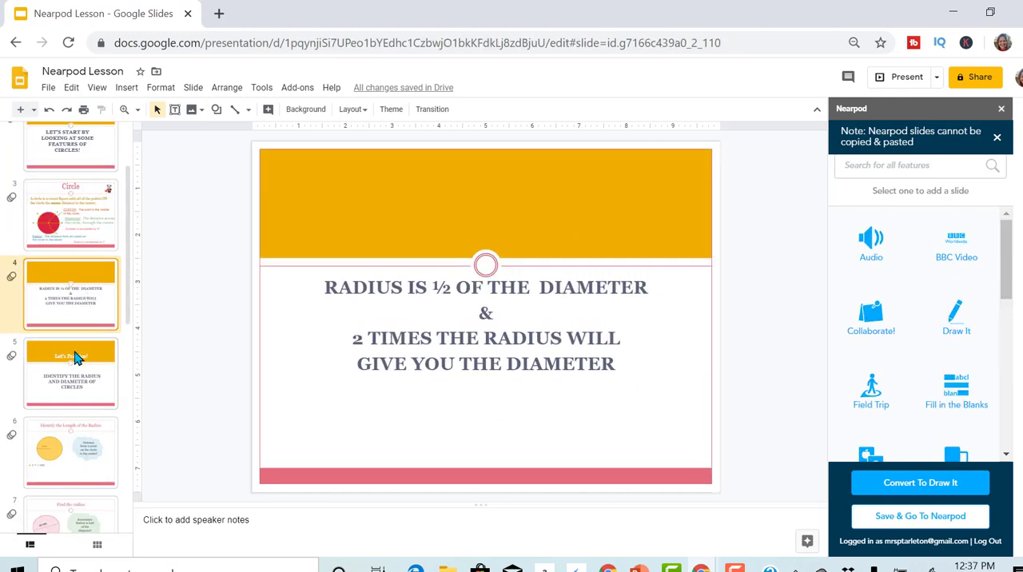
left_click(71, 374)
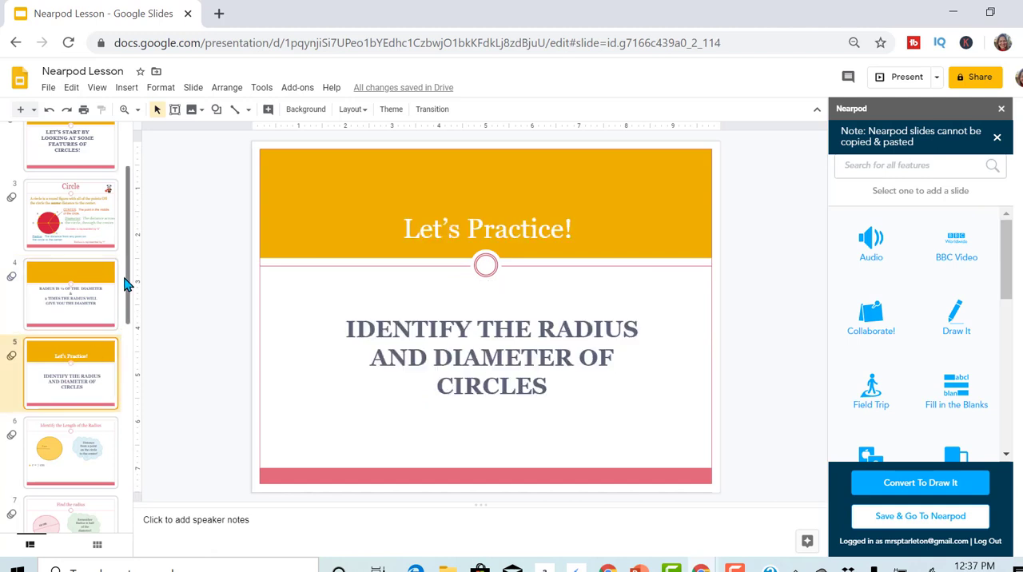
scroll("down", 3)
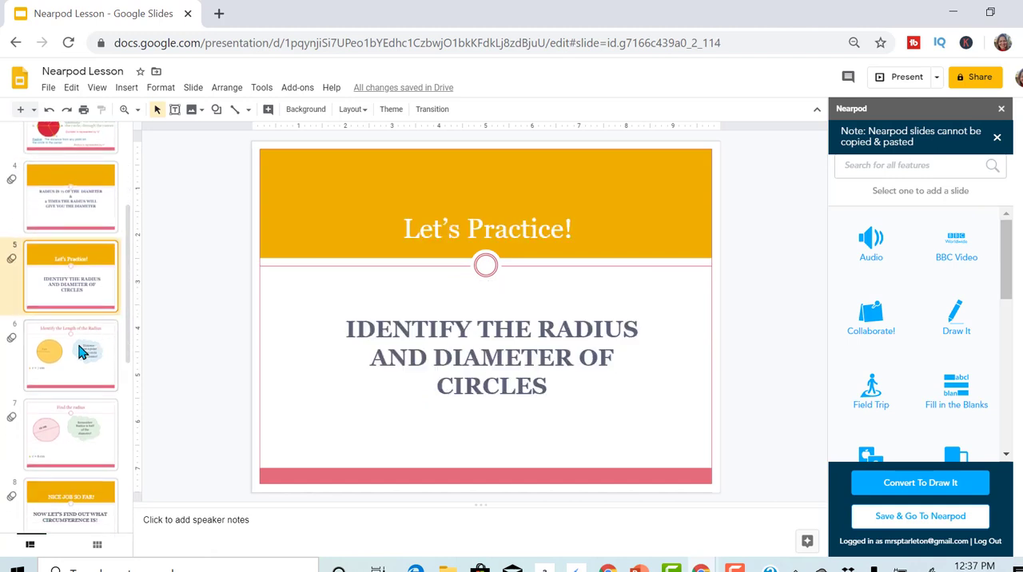
left_click(70, 354)
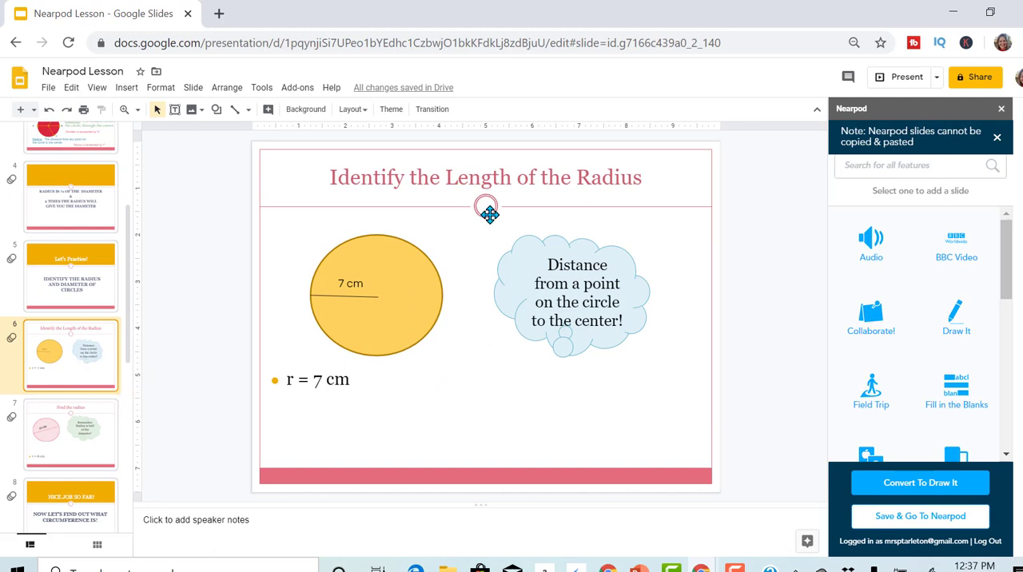
mouse_move(848, 442)
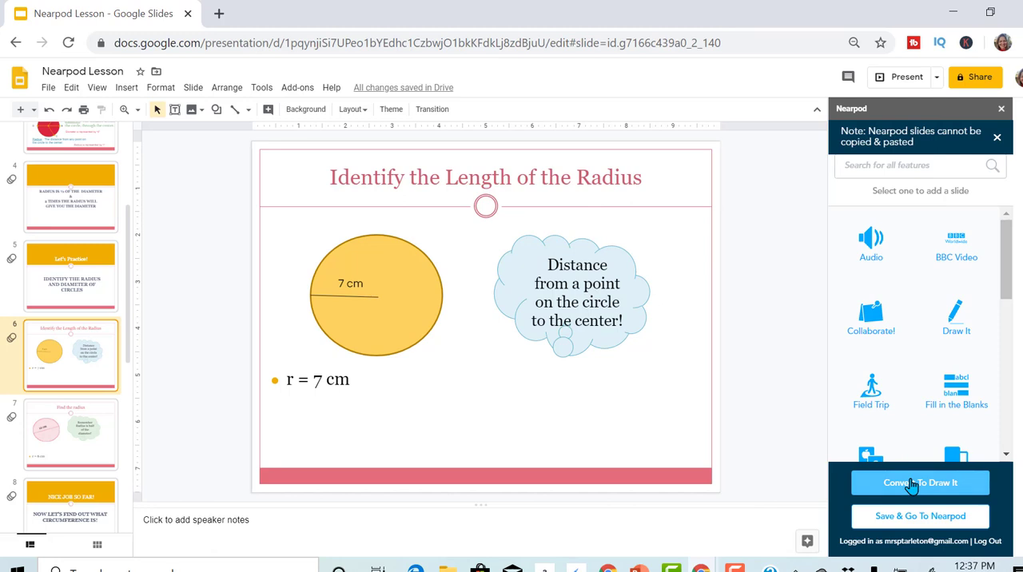
Convert the Identify the Length of the Radius slide into a Nearpod Draw It activity.
left_click(920, 483)
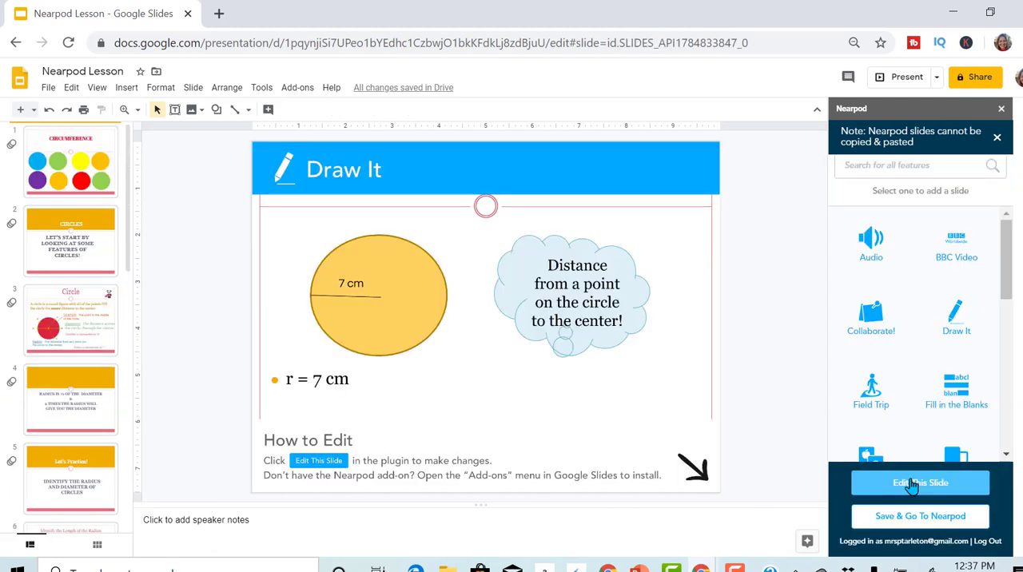
mouse_move(880, 451)
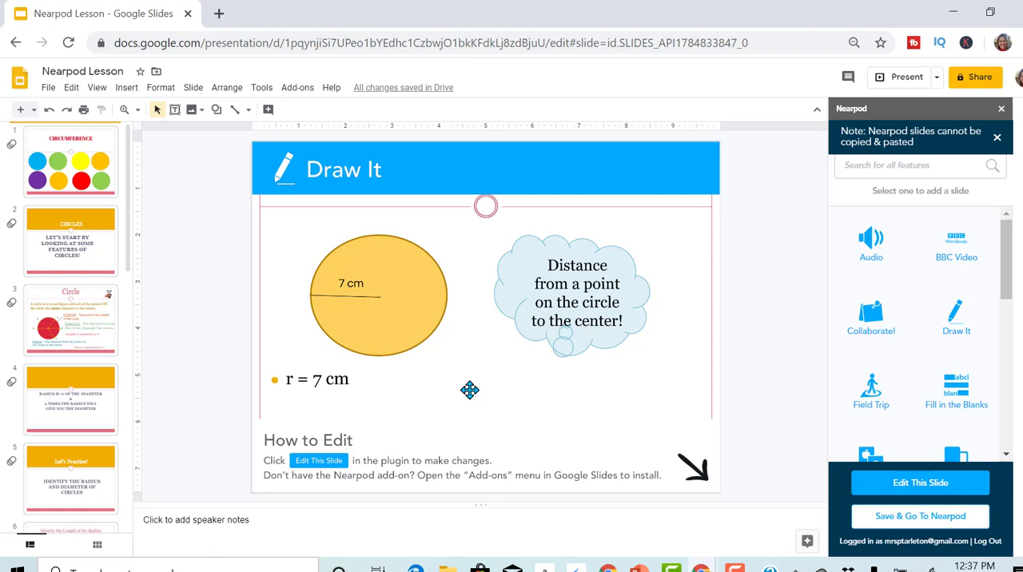
mouse_move(302, 349)
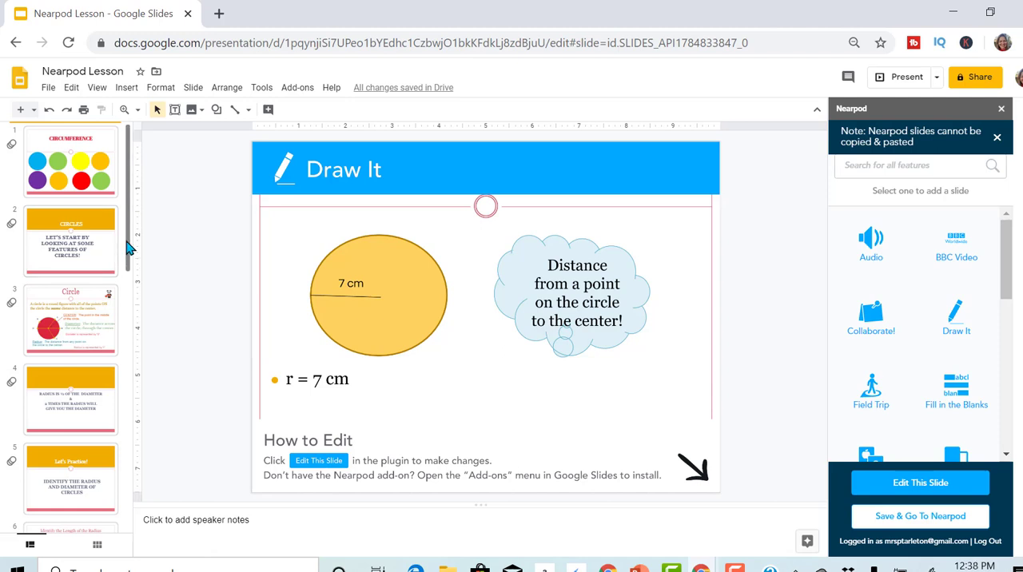
Convert the Find the radius slide into a Nearpod Draw It activity.
scroll("down", 3)
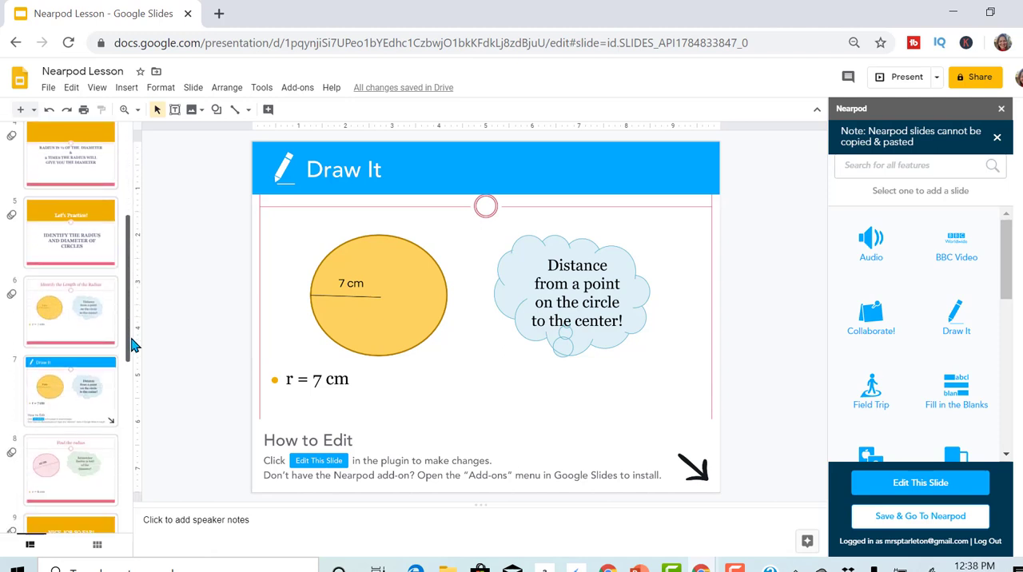
left_click(70, 339)
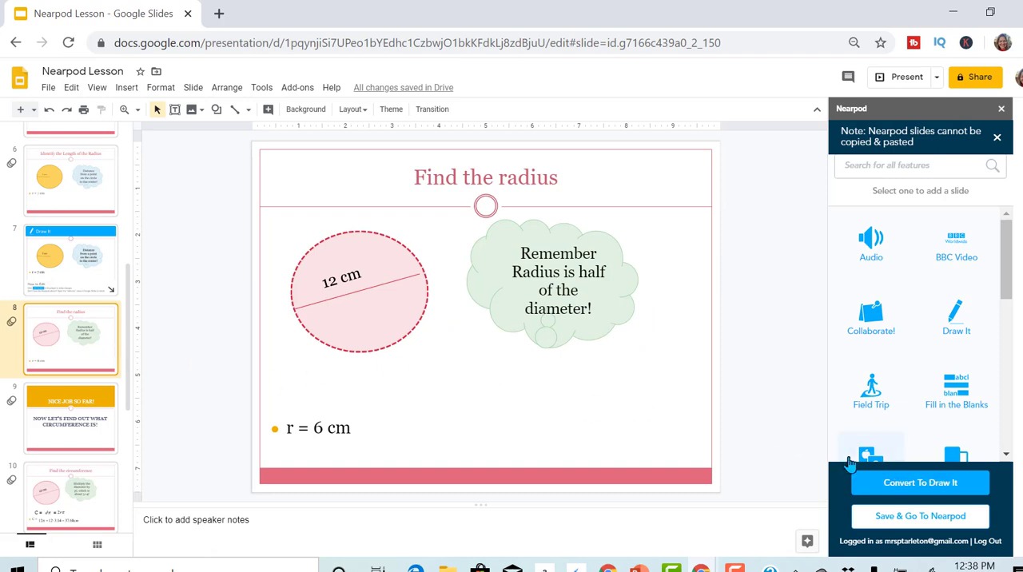
mouse_move(894, 483)
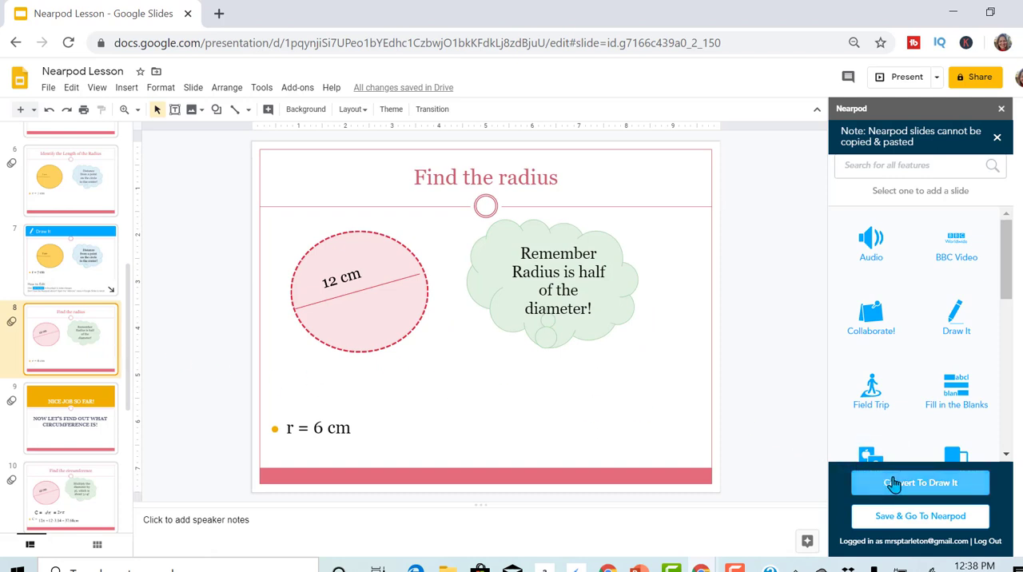
left_click(920, 483)
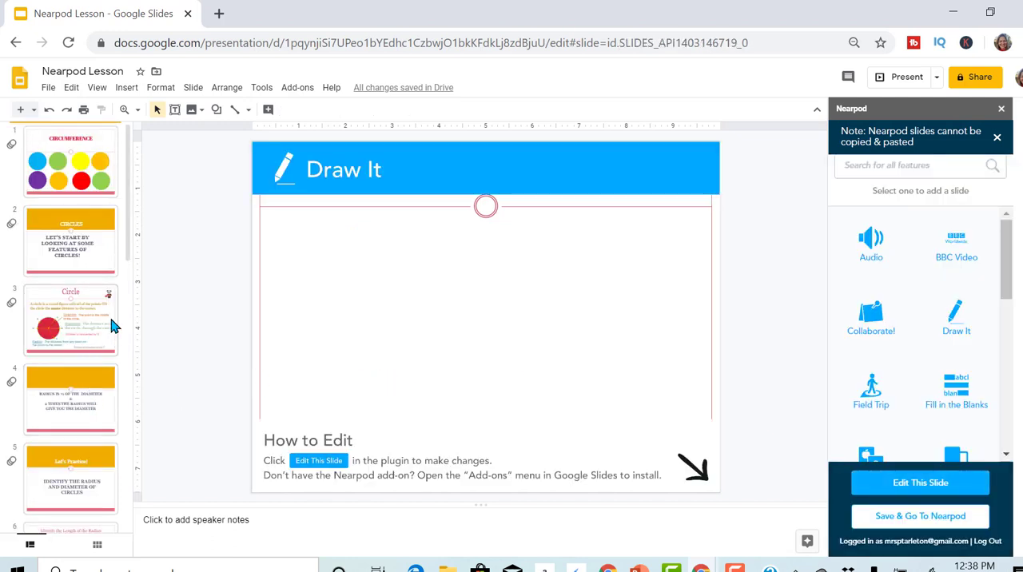
Page past NICE JOB SO FAR! and Find the circumference, then convert the Let's Practice circle V slide to Draw It.
scroll("down", 3)
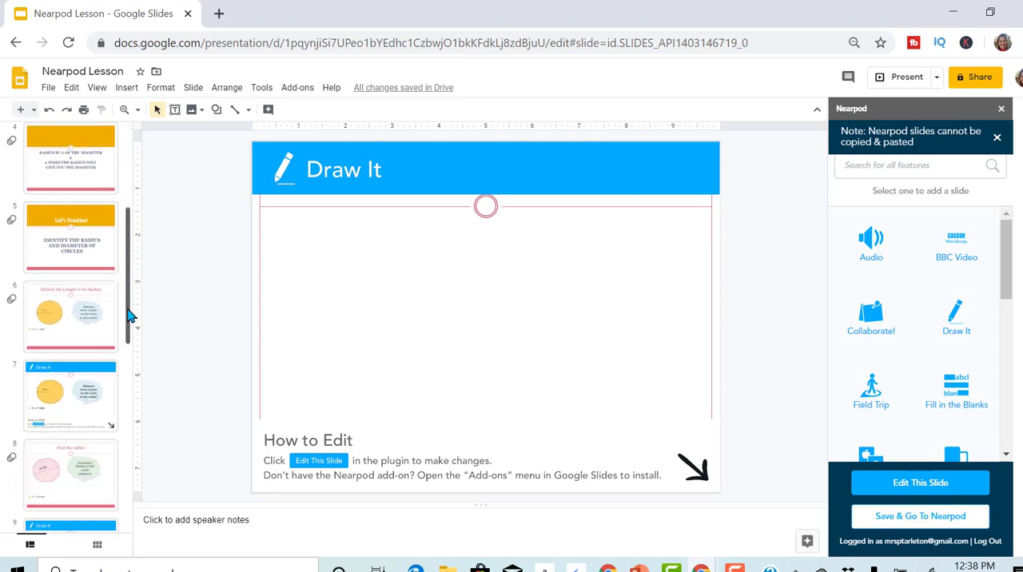
scroll("down", 3)
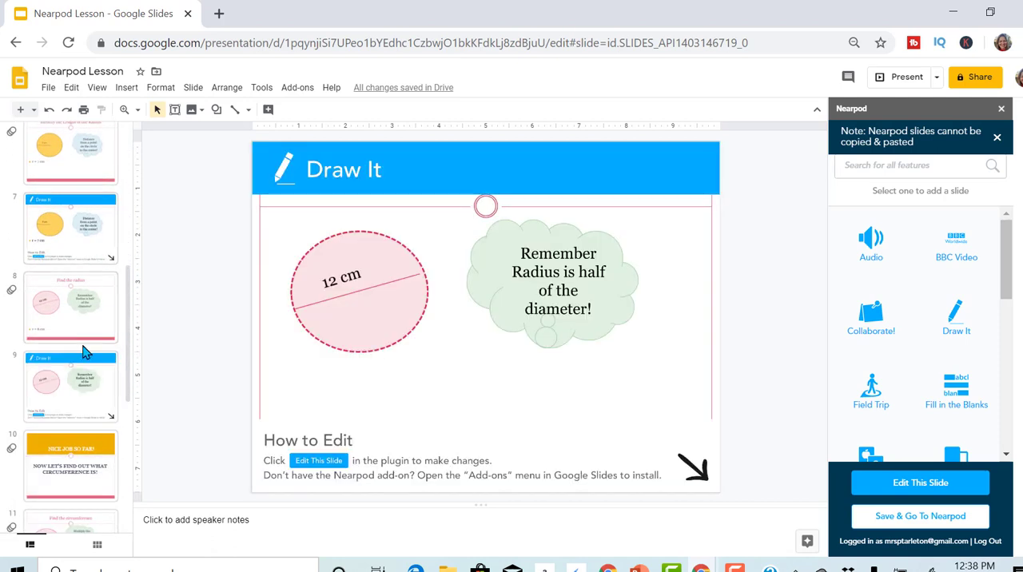
left_click(71, 465)
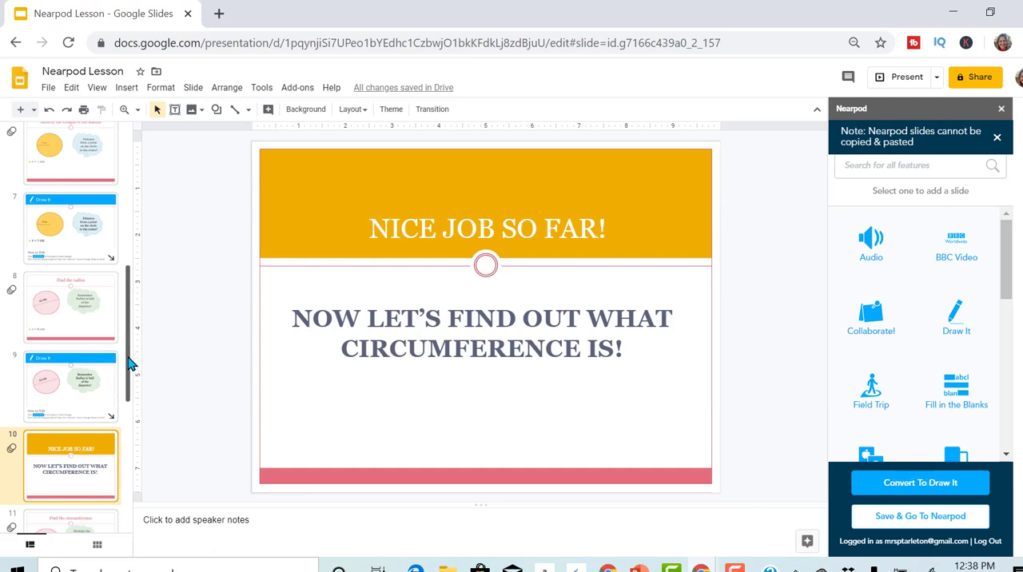
scroll("down", 3)
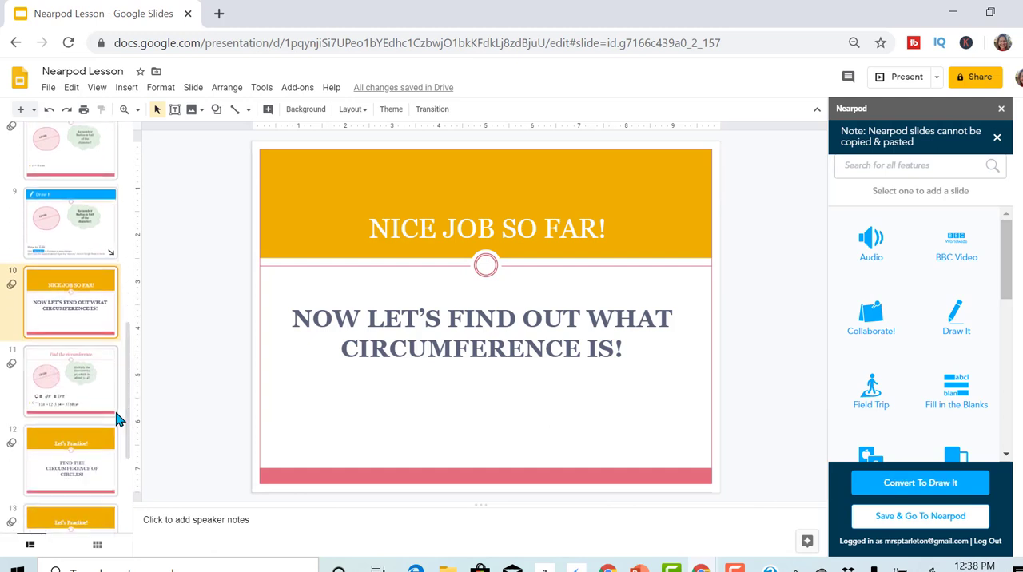
left_click(71, 382)
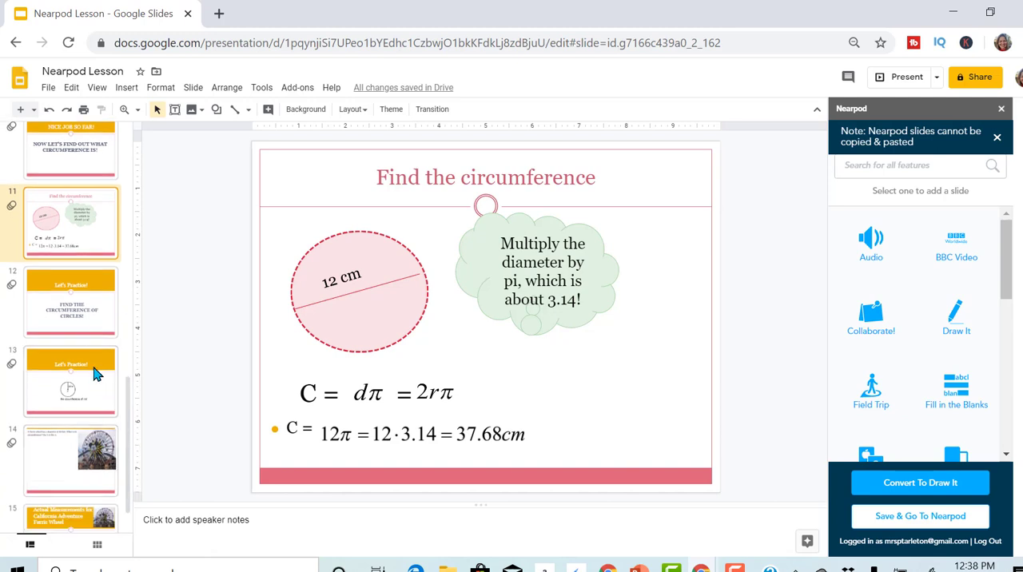
left_click(71, 302)
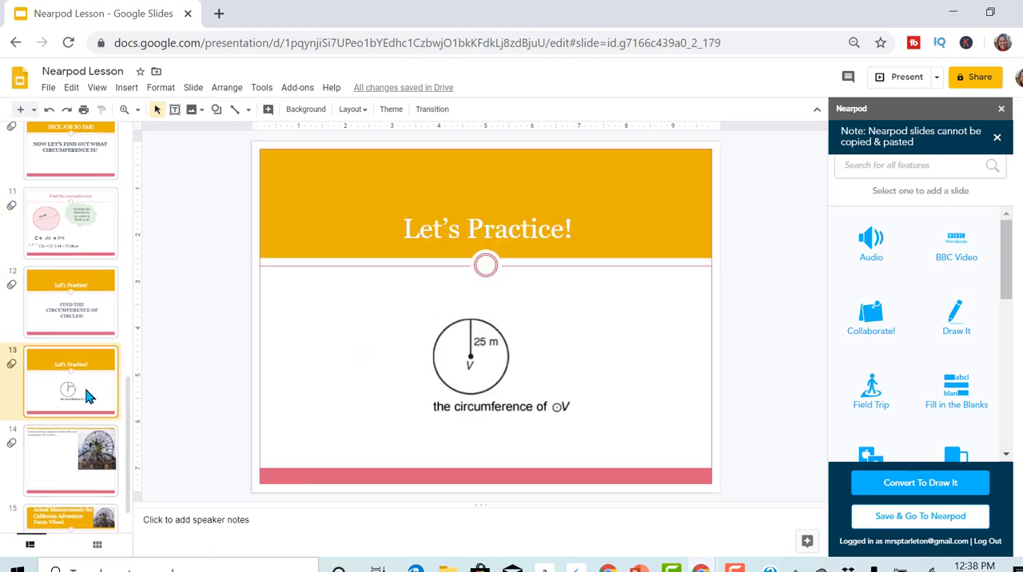
mouse_move(705, 408)
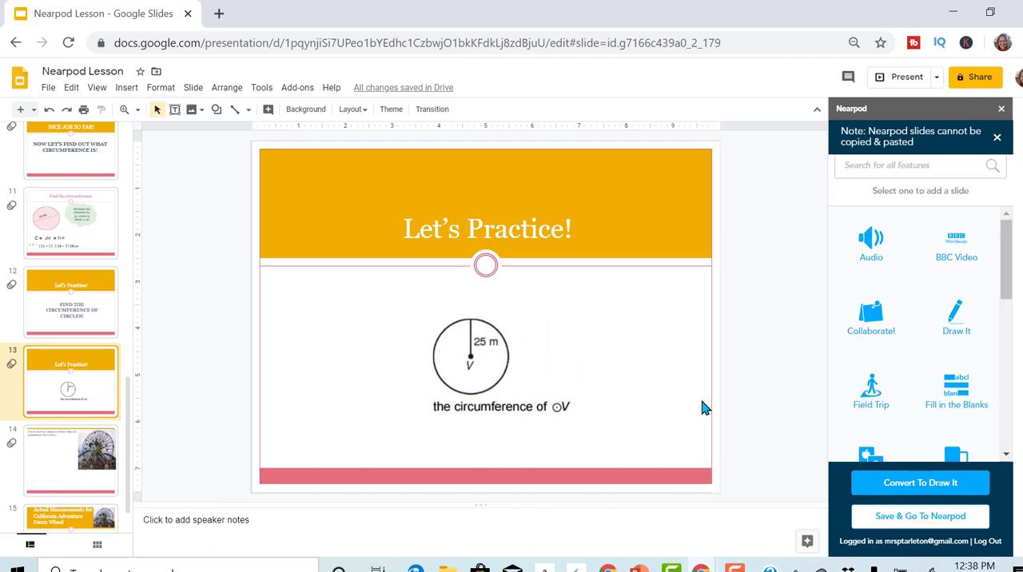
left_click(919, 483)
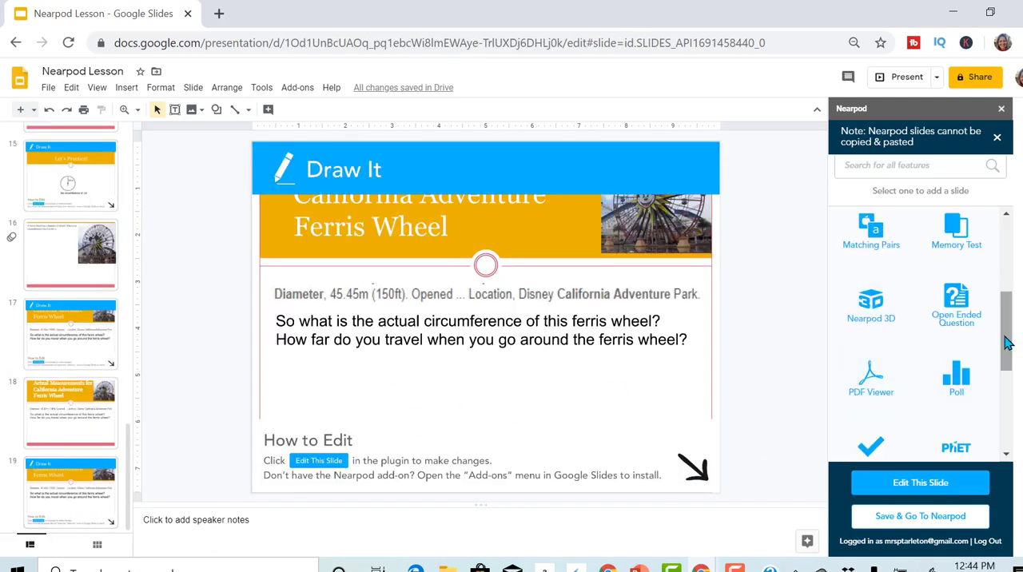
scroll("down", 3)
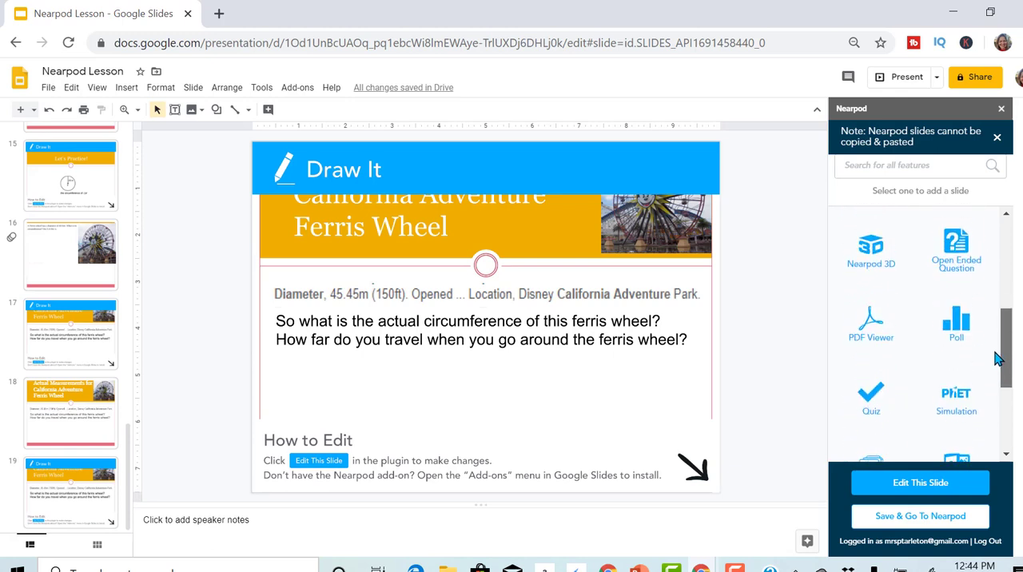
scroll("down", 3)
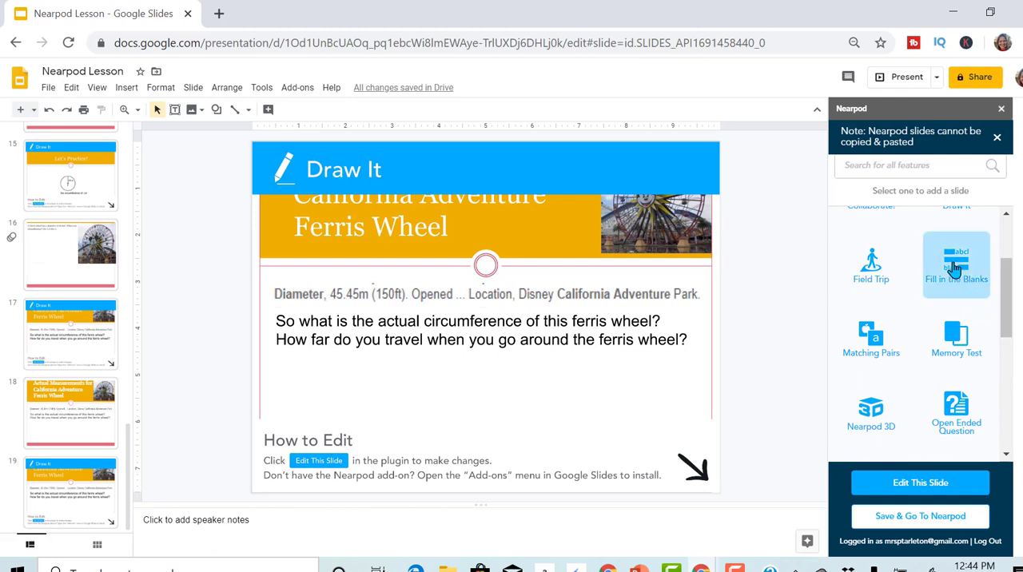
Create a Fill in the Blanks activity stating 'The circumference is two times pi times the radius.' plus the word diameter.
left_click(956, 264)
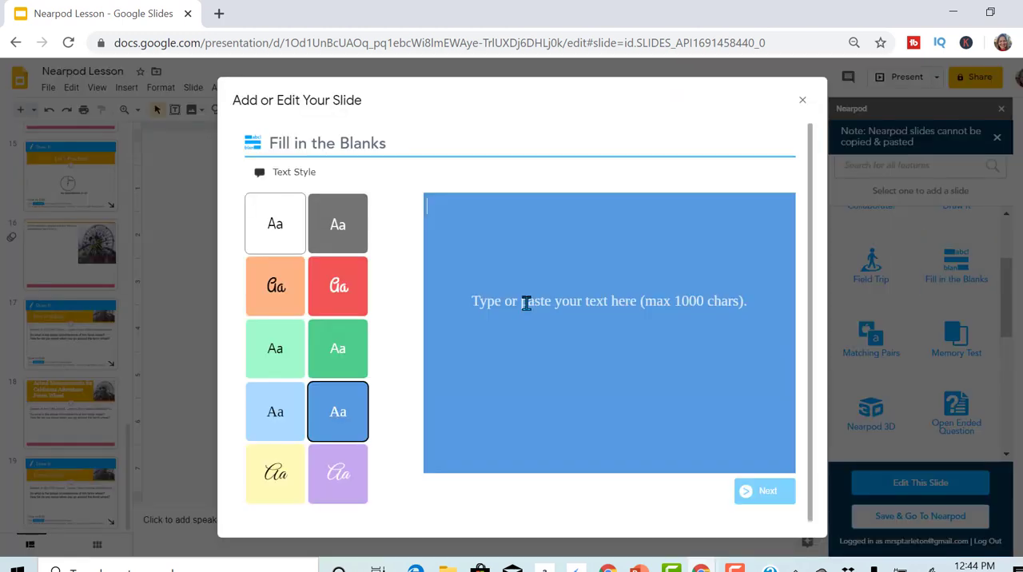
type("The cir")
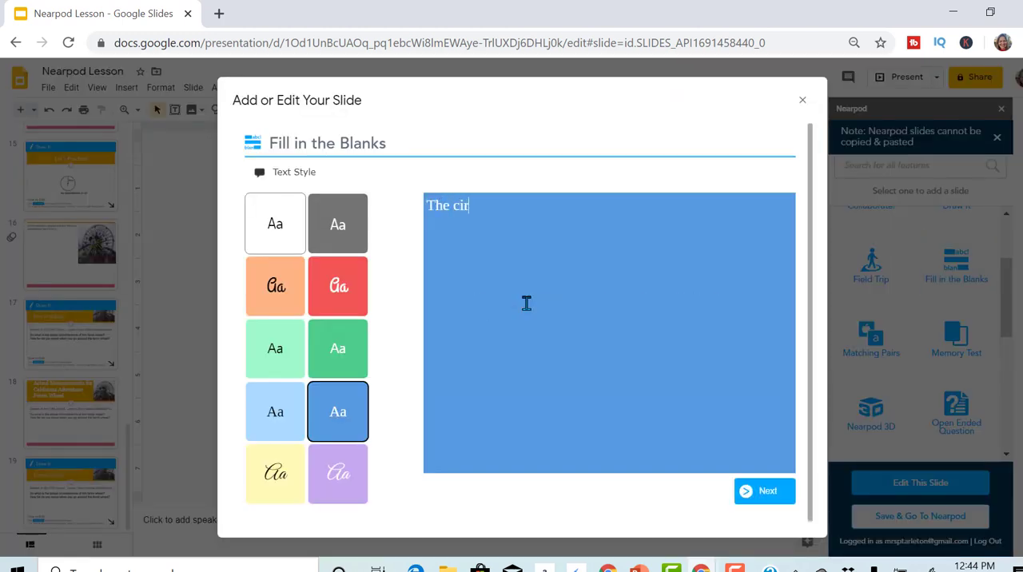
type("cumference of a circle is")
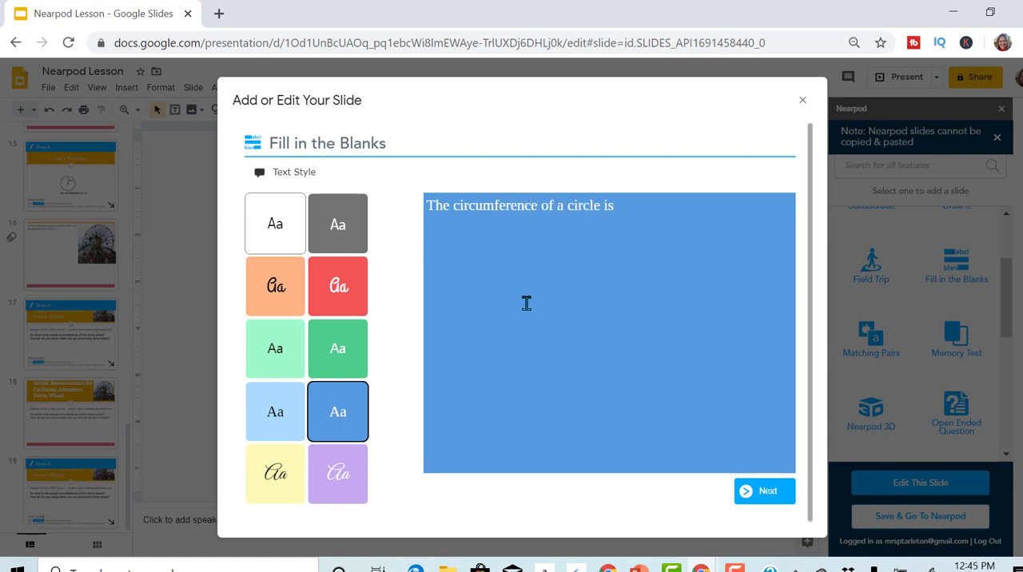
left_click(615, 206)
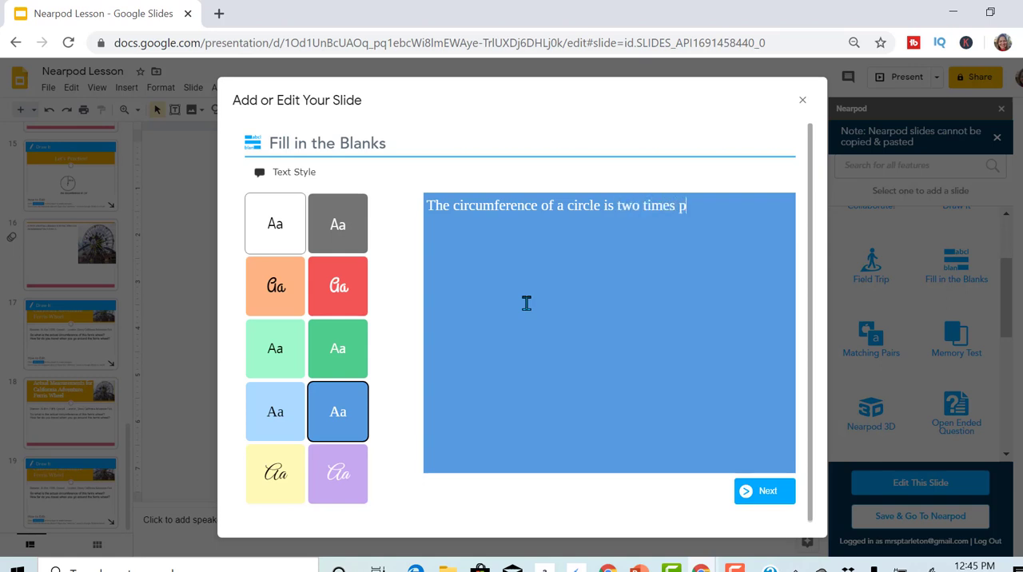
type("i time")
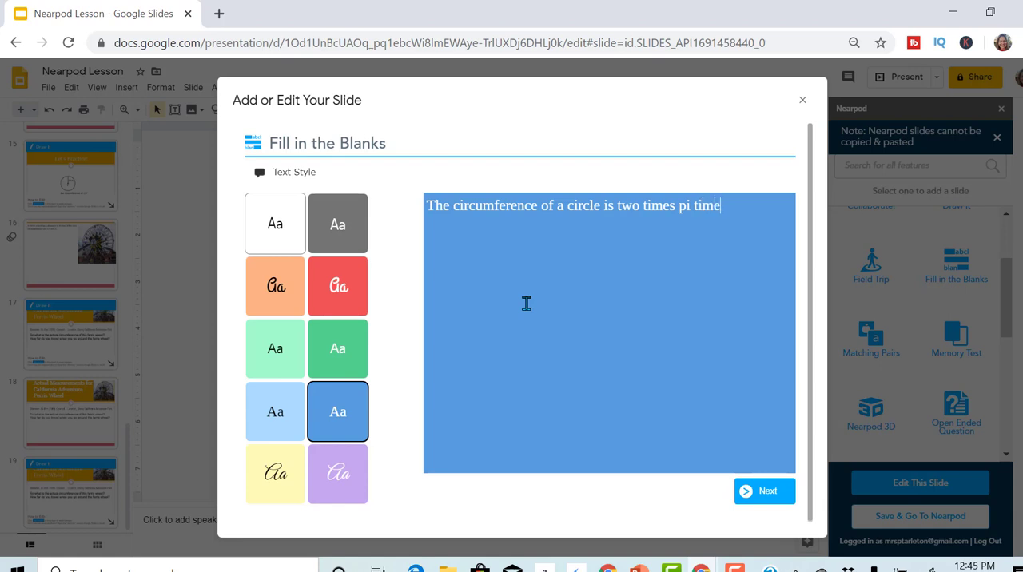
type("s the radi")
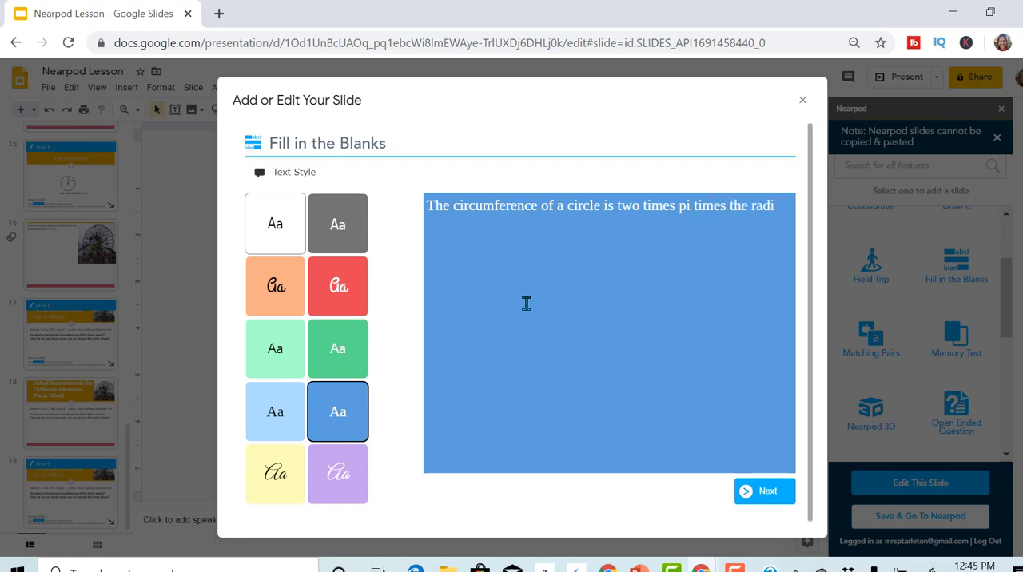
type("us.")
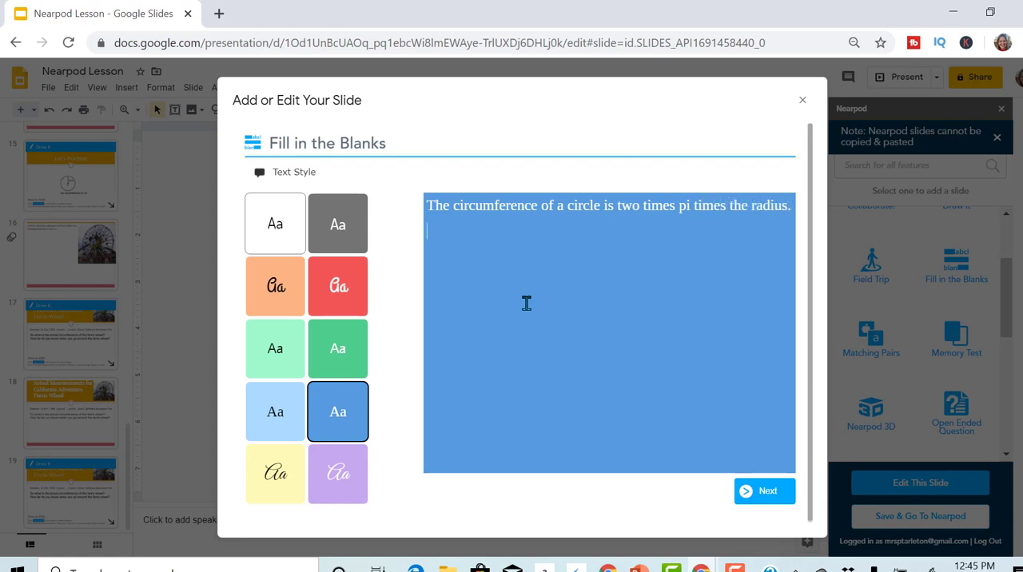
type("c")
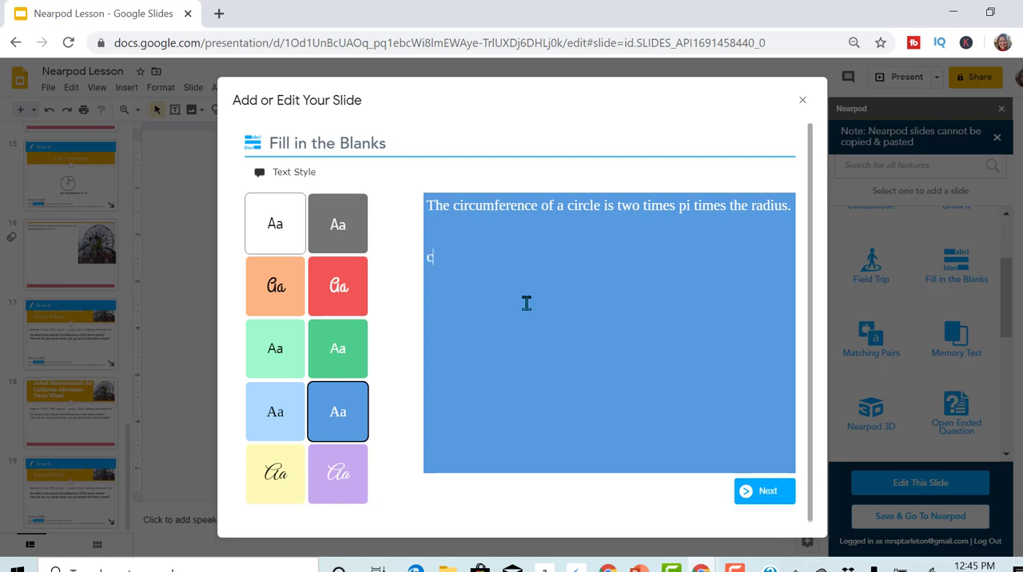
type("ia")
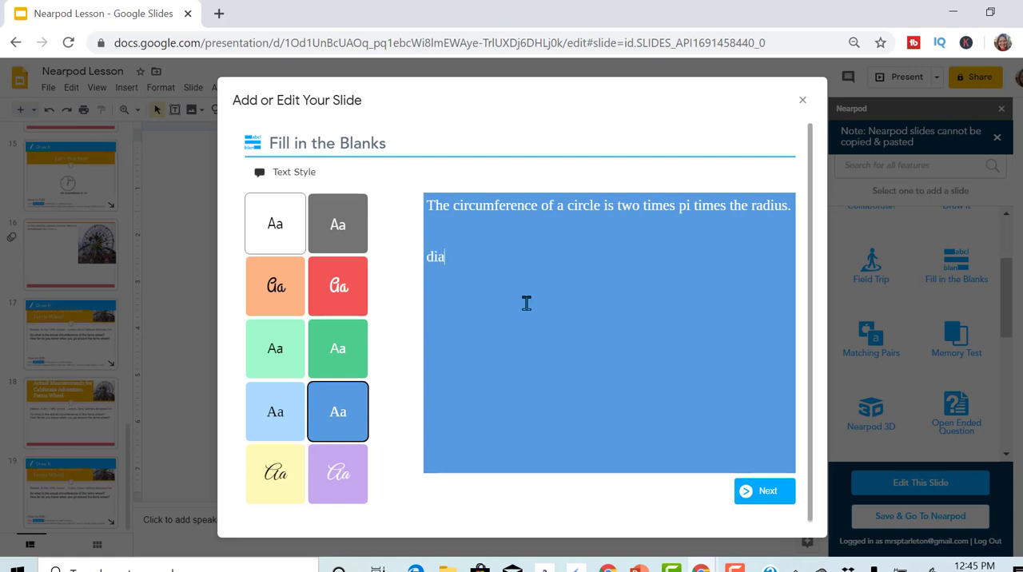
type("meter")
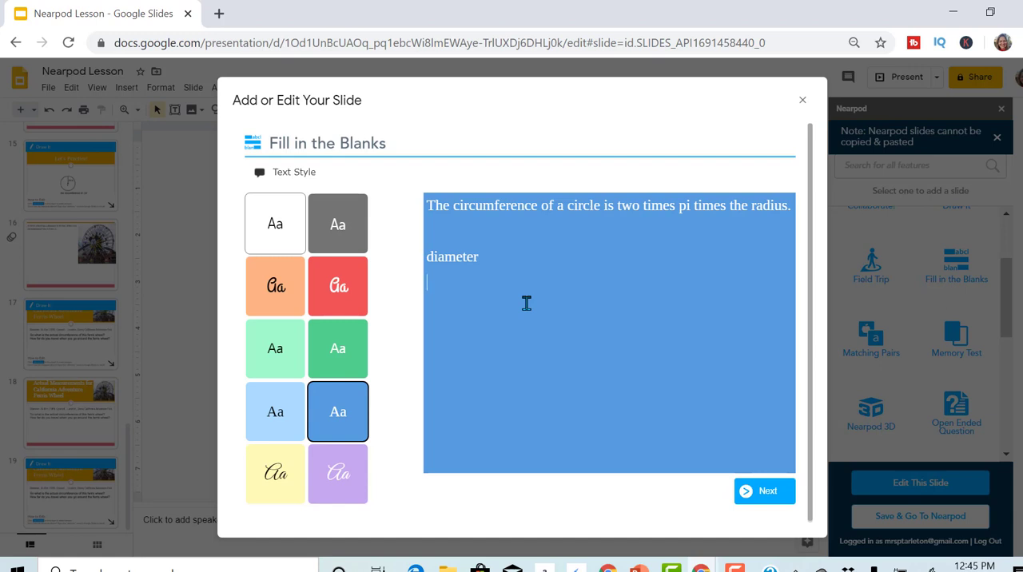
mouse_move(462, 270)
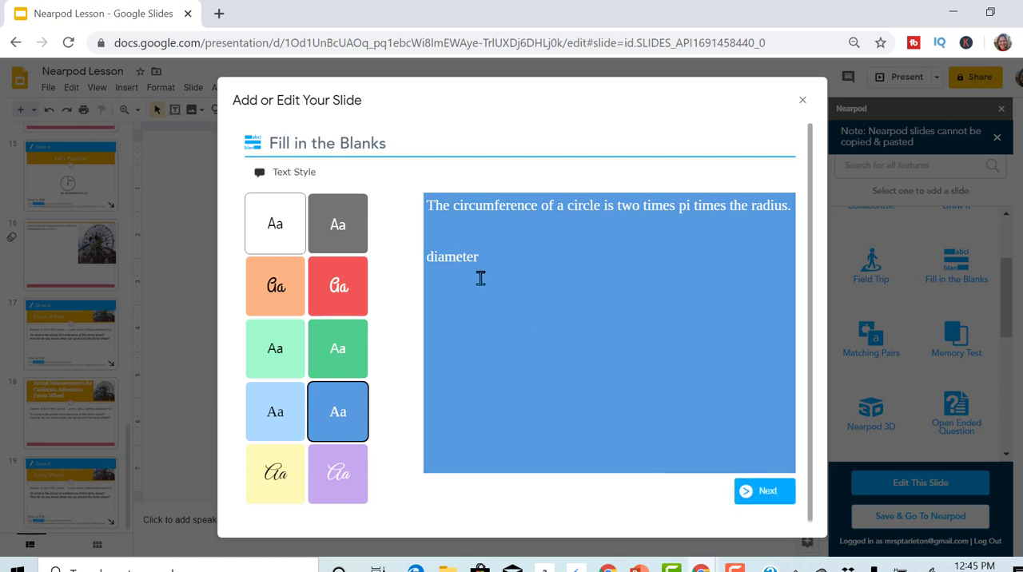
mouse_move(482, 252)
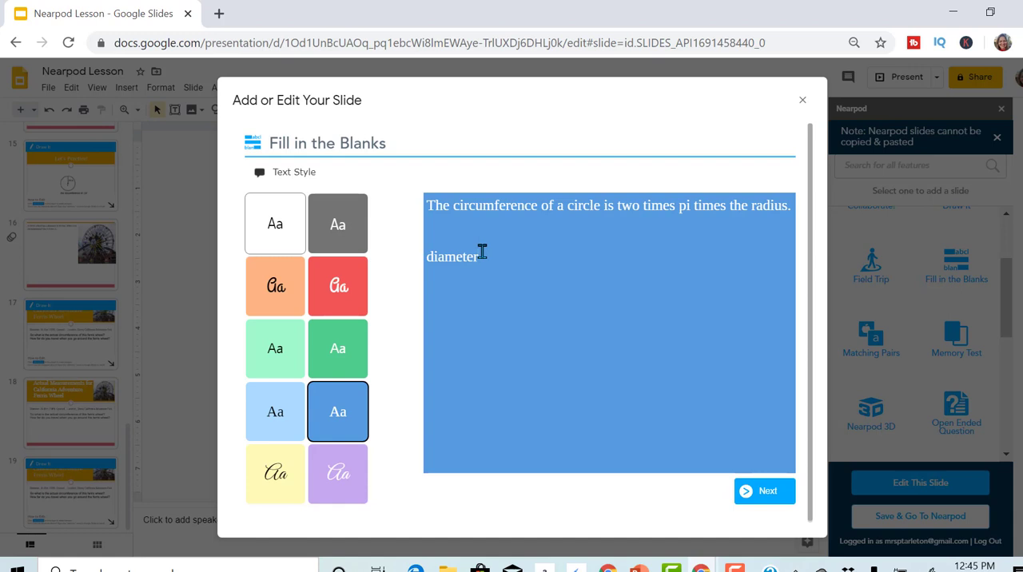
mouse_move(733, 492)
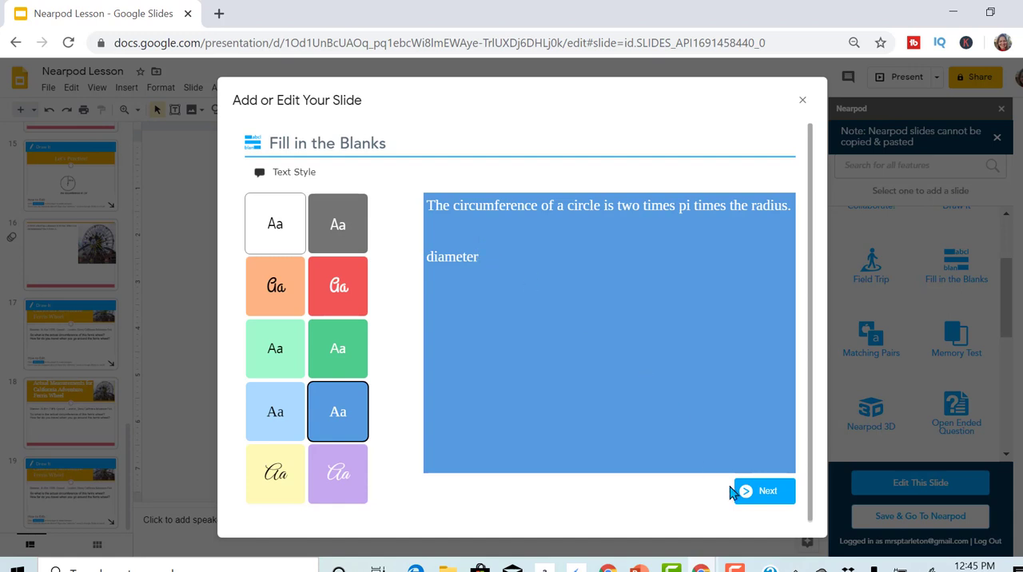
Move to the blanks step and mark two, radius. and diameter as word-bank blanks.
left_click(764, 491)
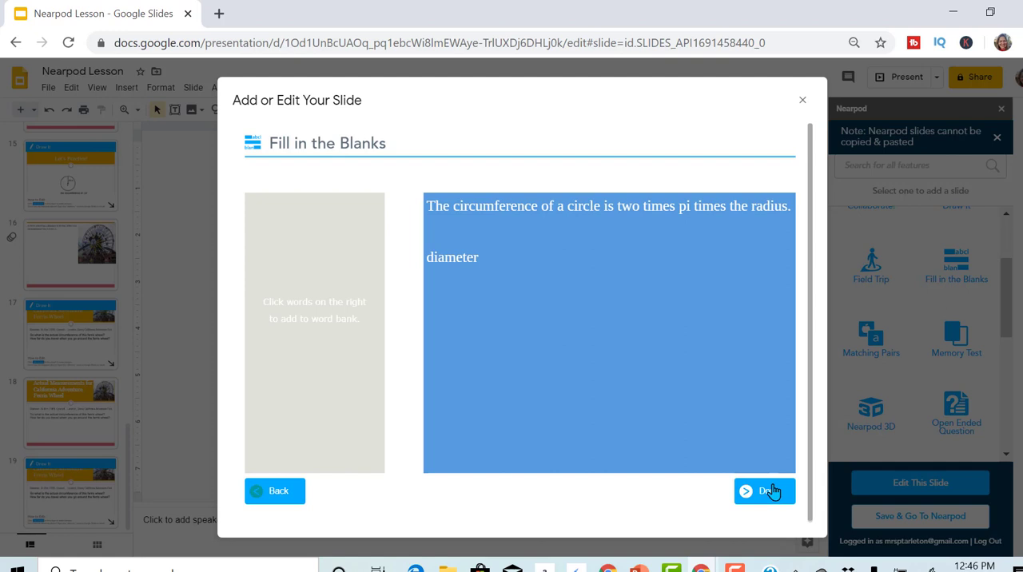
left_click(453, 257)
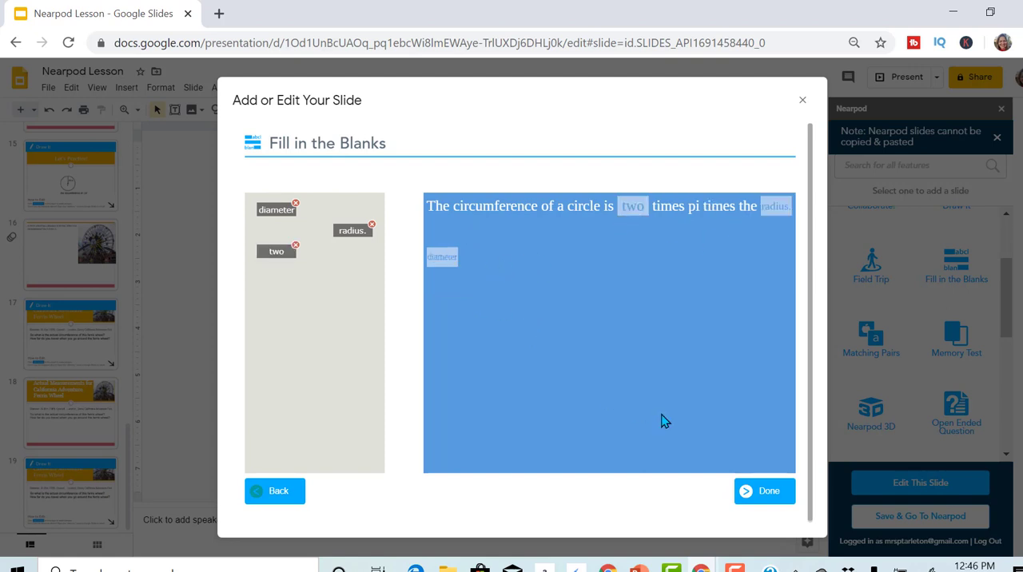
mouse_move(786, 481)
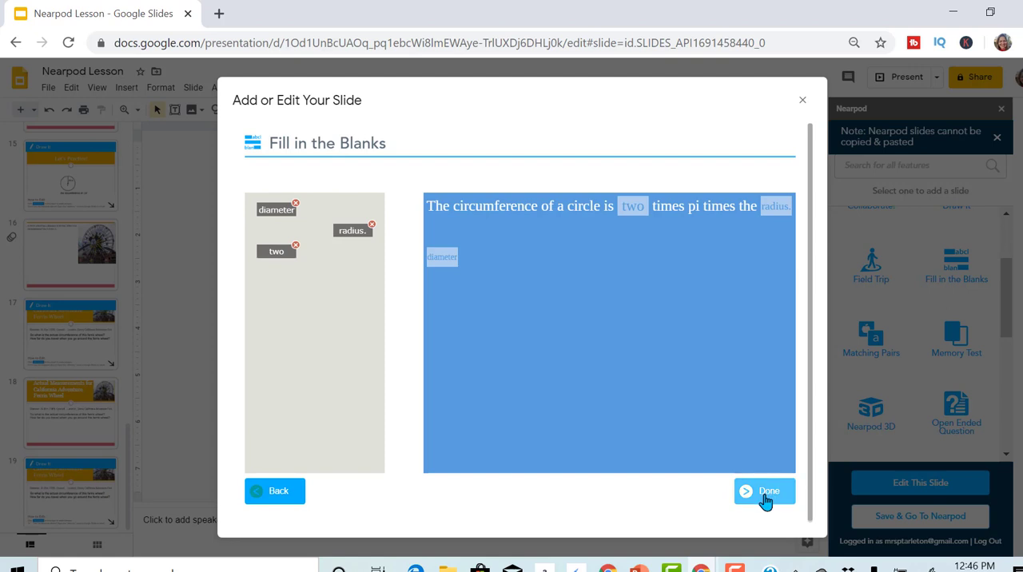
Confirm the Fill in the Blanks editor so the activity lands as a new final slide.
left_click(764, 491)
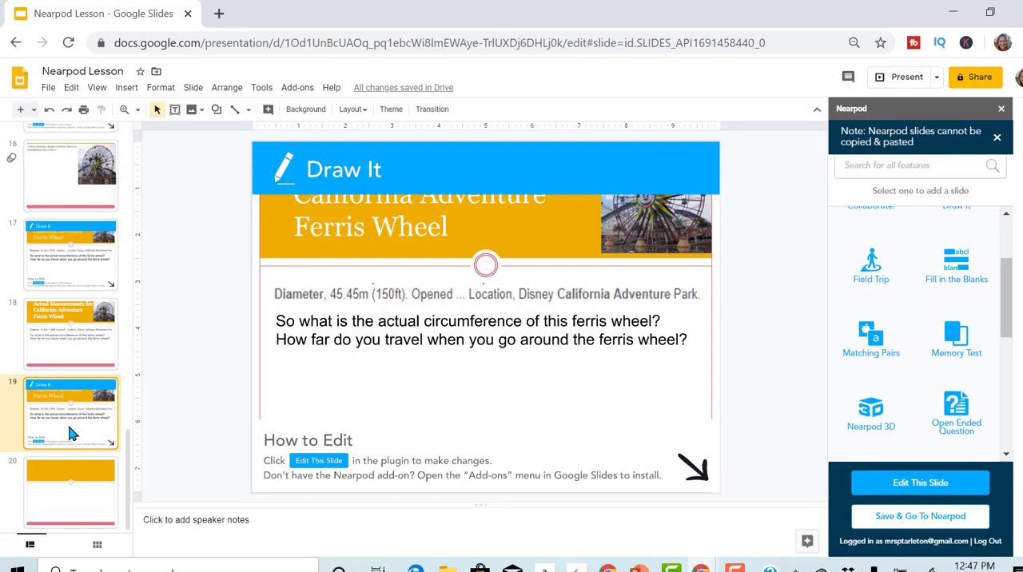
mouse_move(242, 434)
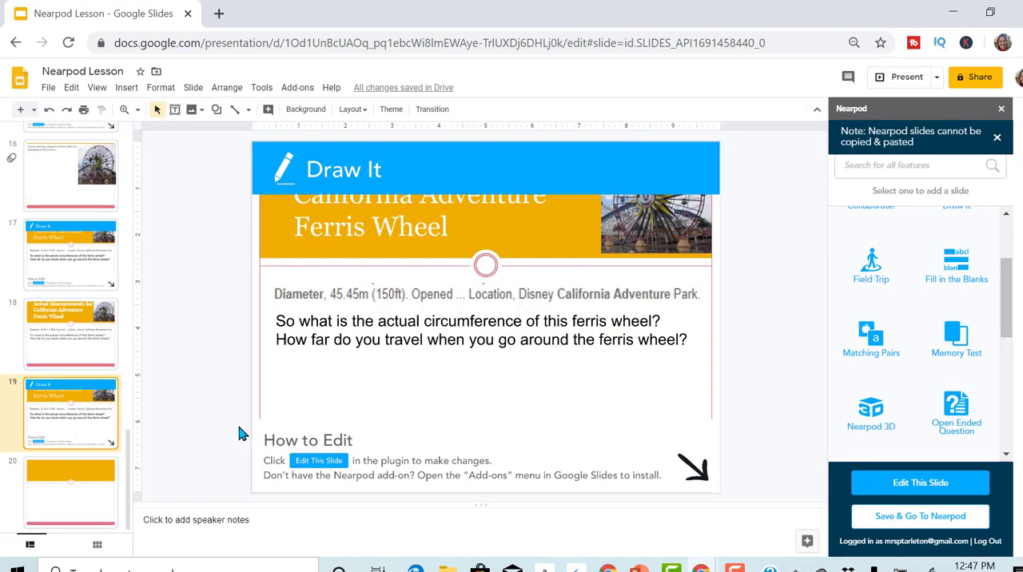